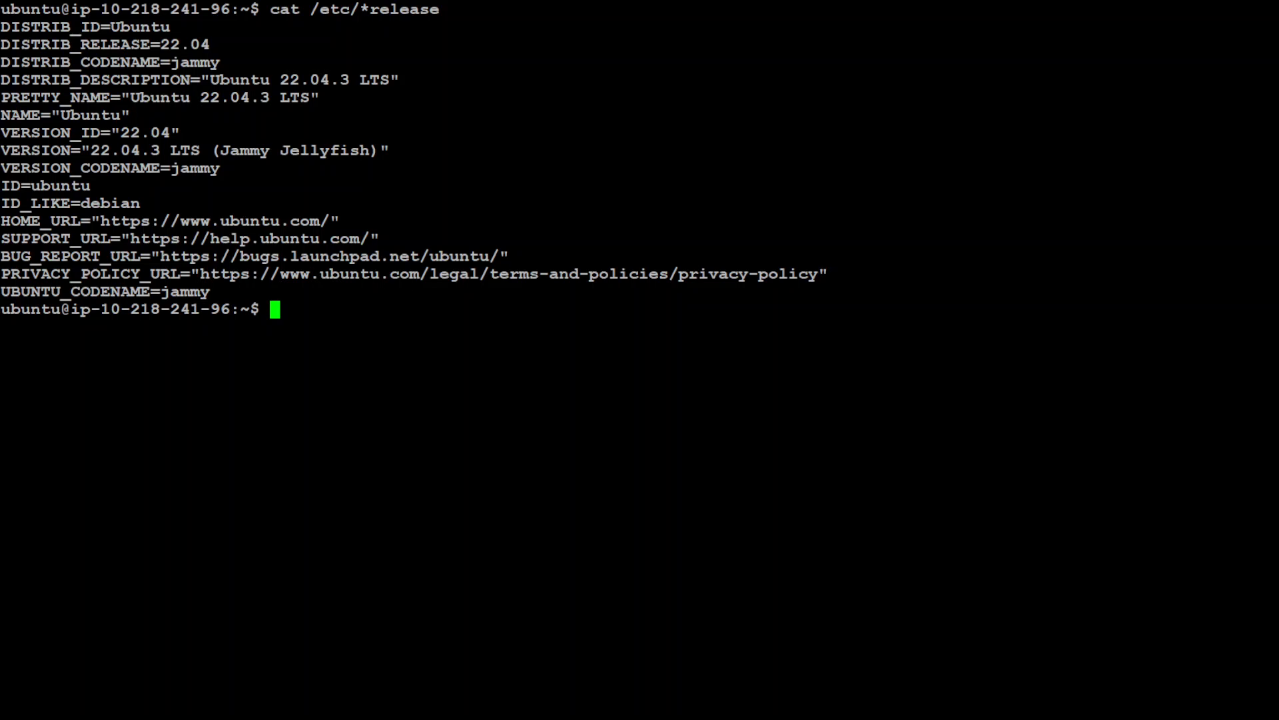
{"action": "mouse_move", "coordinate": [476, 485]}
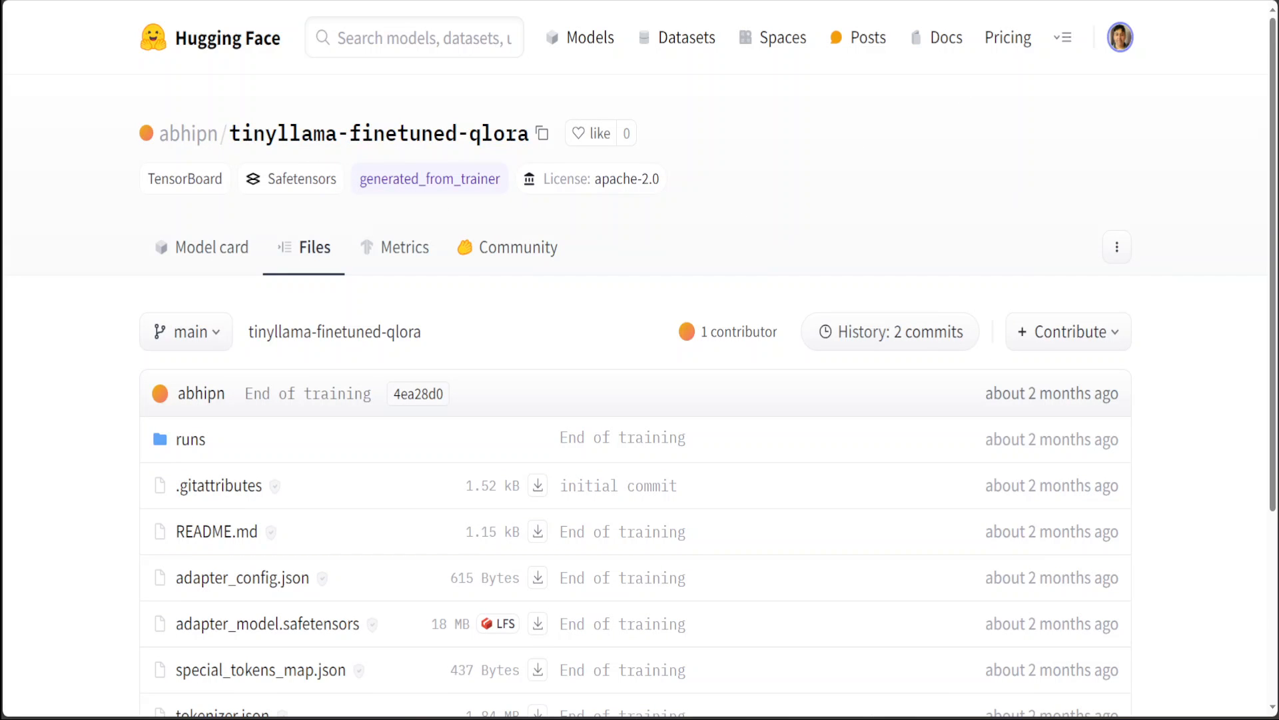
Open the TinyLlama-1.1B-step-50K-105b model page and copy its model id
{"action": "left_click", "coordinate": [412, 38]}
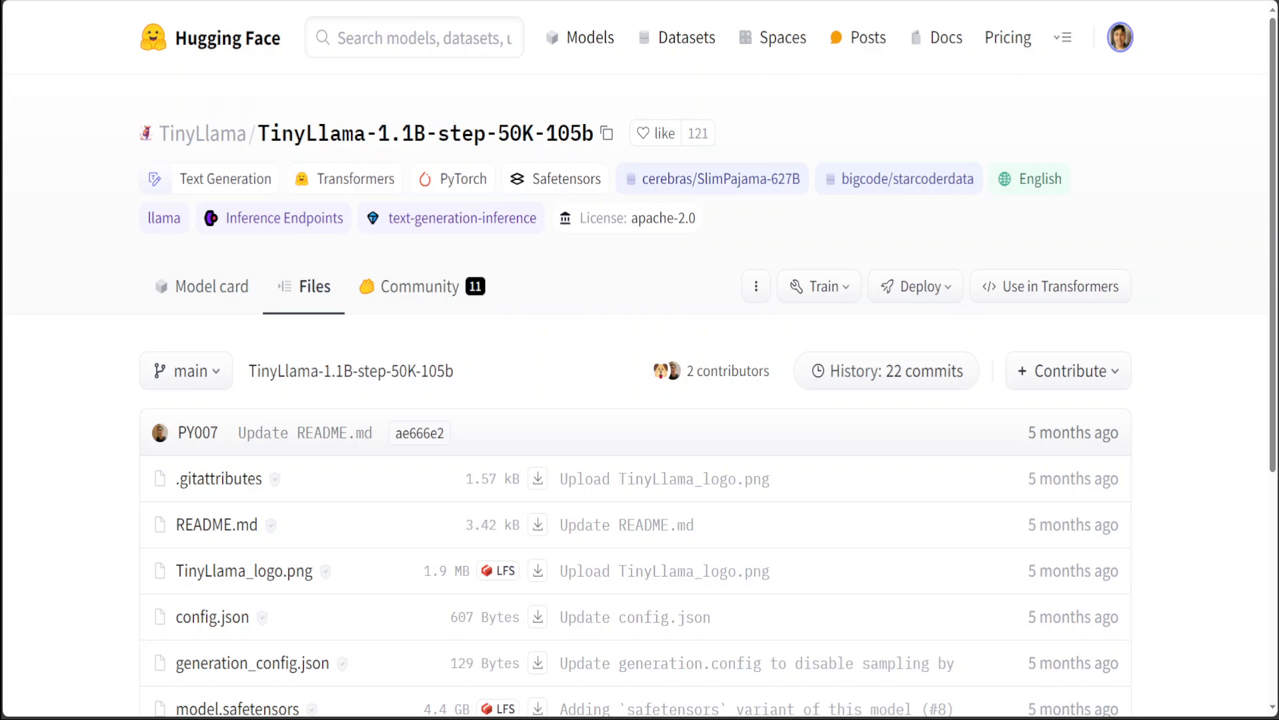
{"action": "mouse_move", "coordinate": [621, 139]}
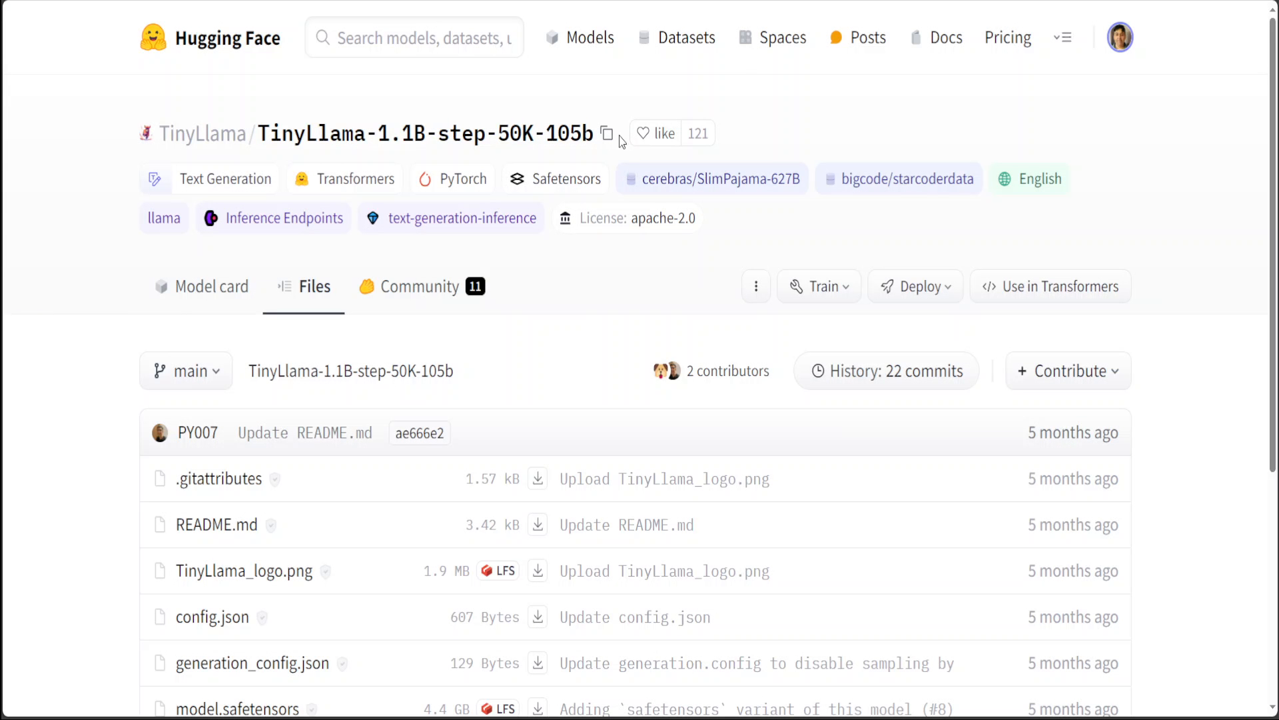
{"action": "left_click", "coordinate": [608, 134]}
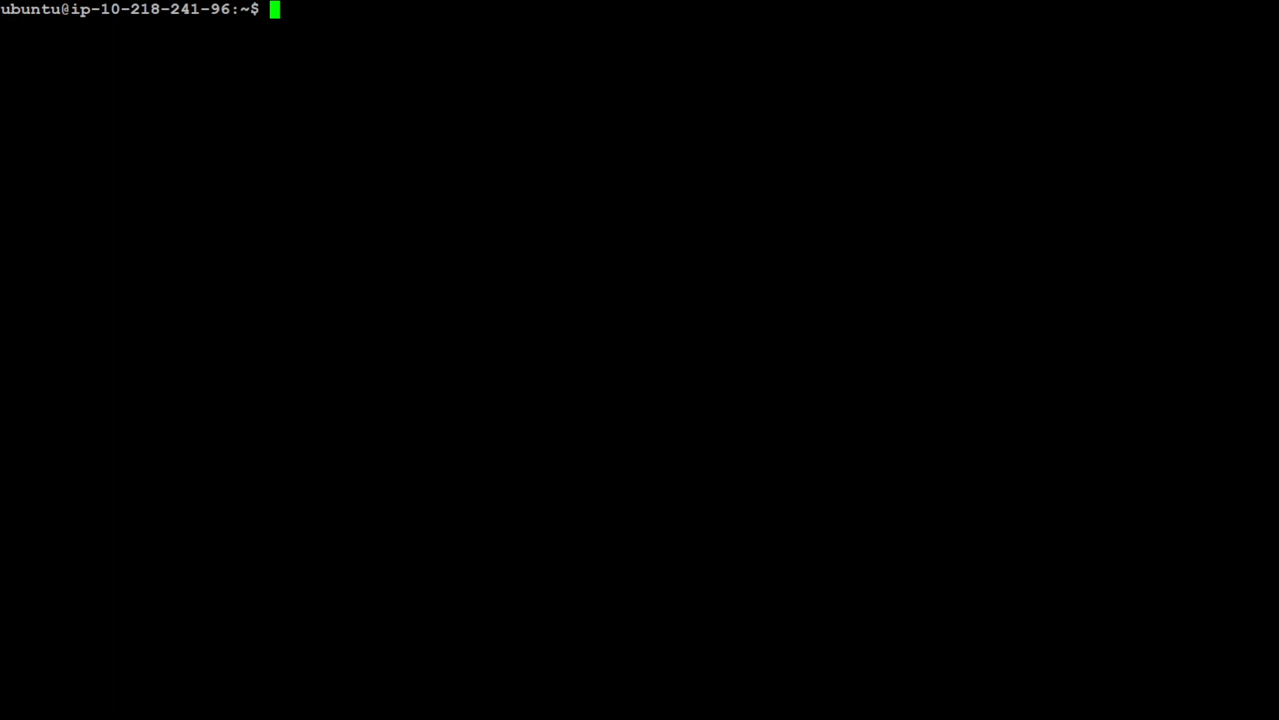
Export model=TinyLlama/TinyLlama-1.1B-step-50K-105b in the shell
{"action": "type", "text": "export"}
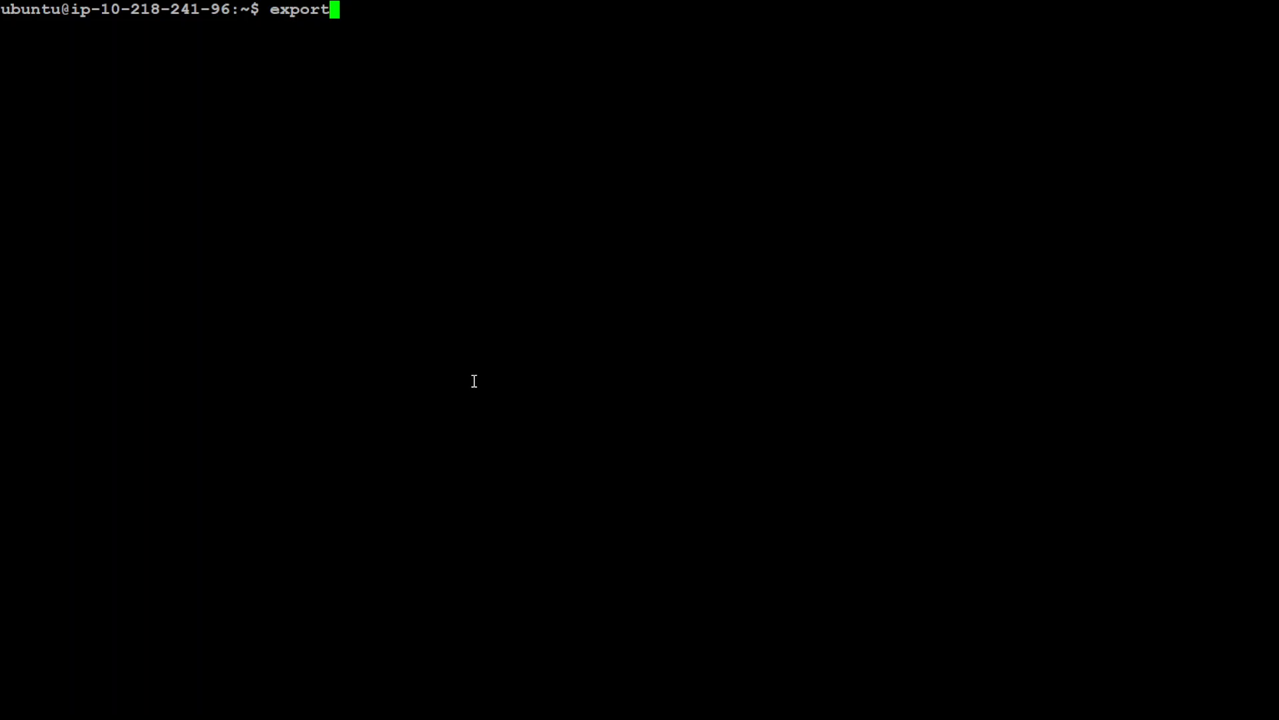
{"action": "type", "text": "model"}
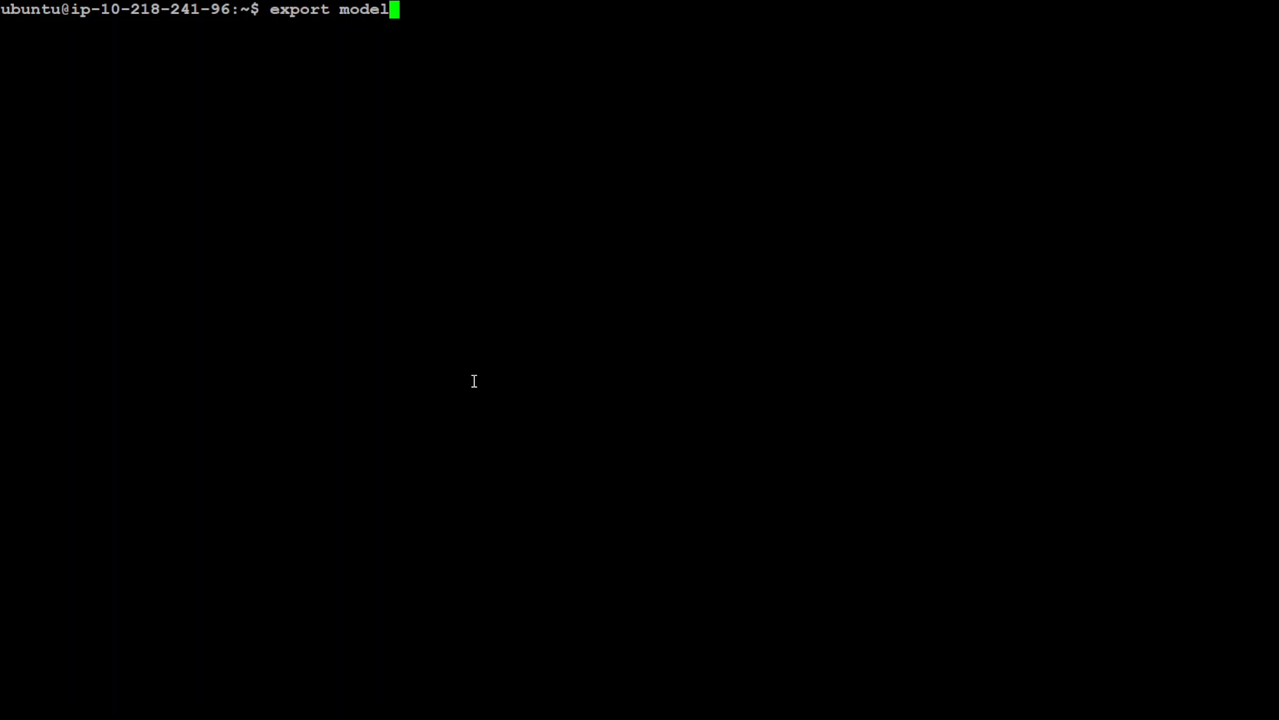
{"action": "type", "text": "=TinyLlama/TinyLlama-1.1B-step-50K-105b"}
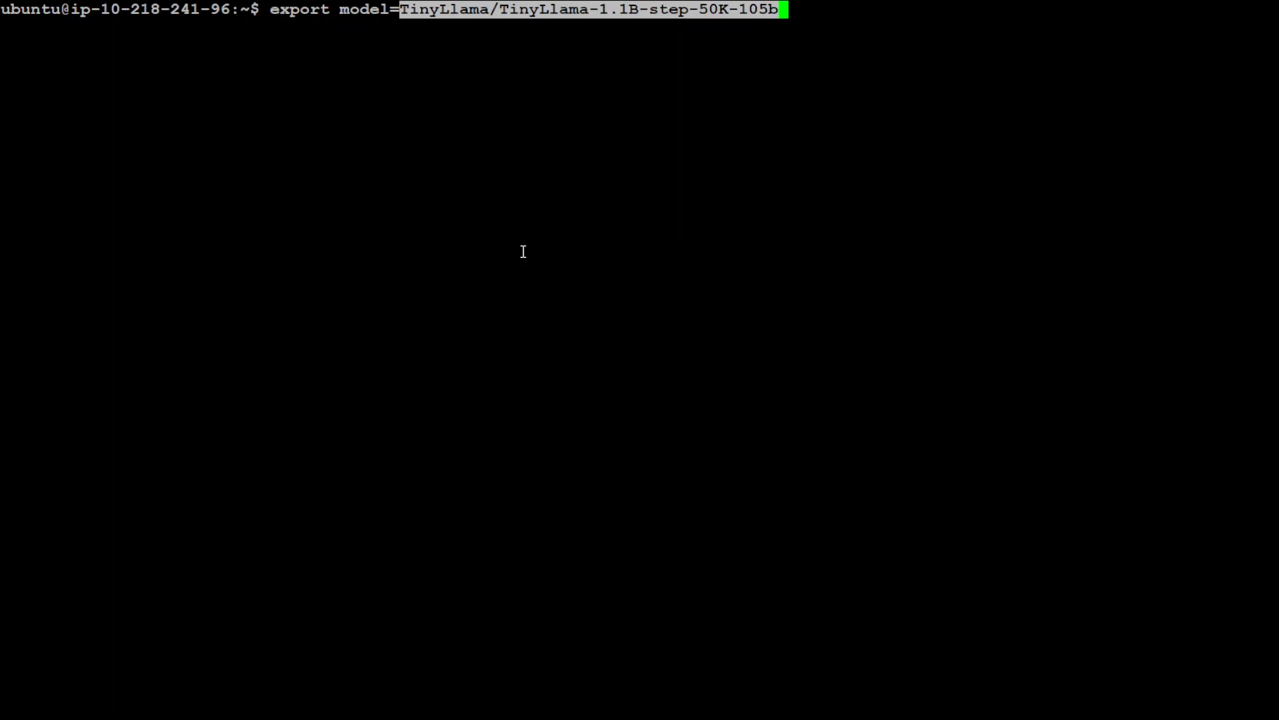
{"action": "key", "text": "Return"}
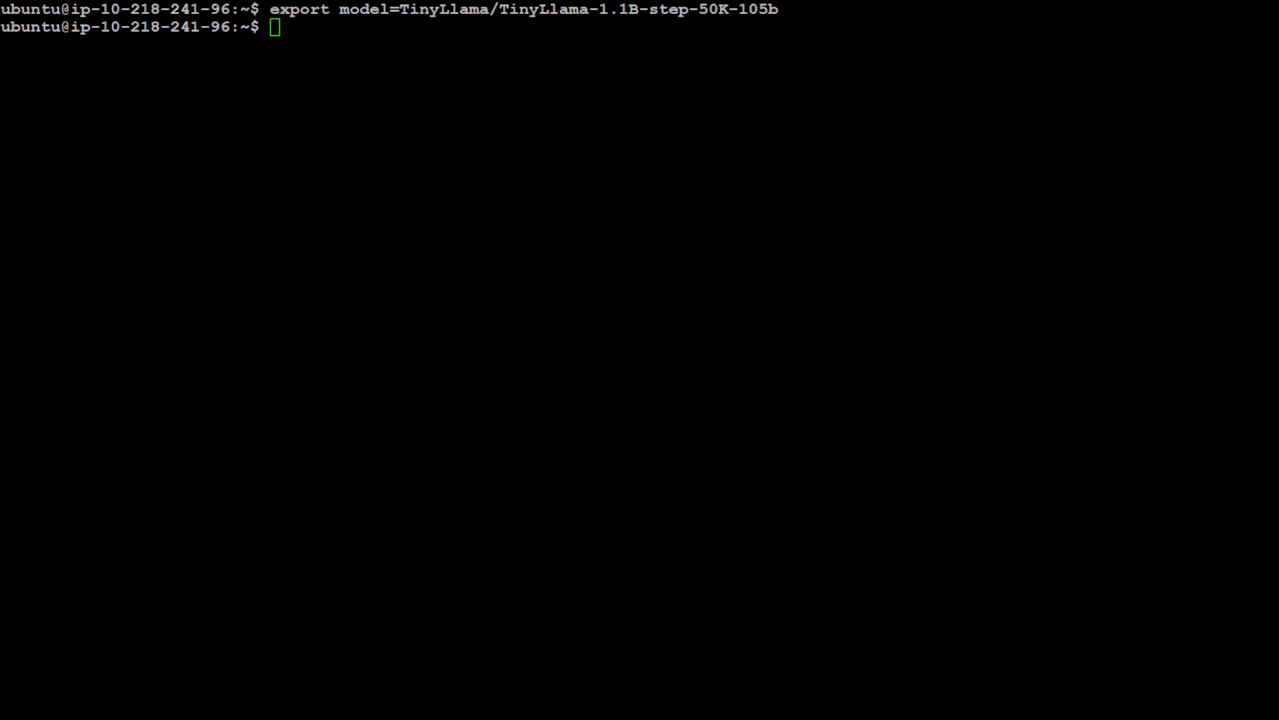
{"action": "mouse_move", "coordinate": [435, 240]}
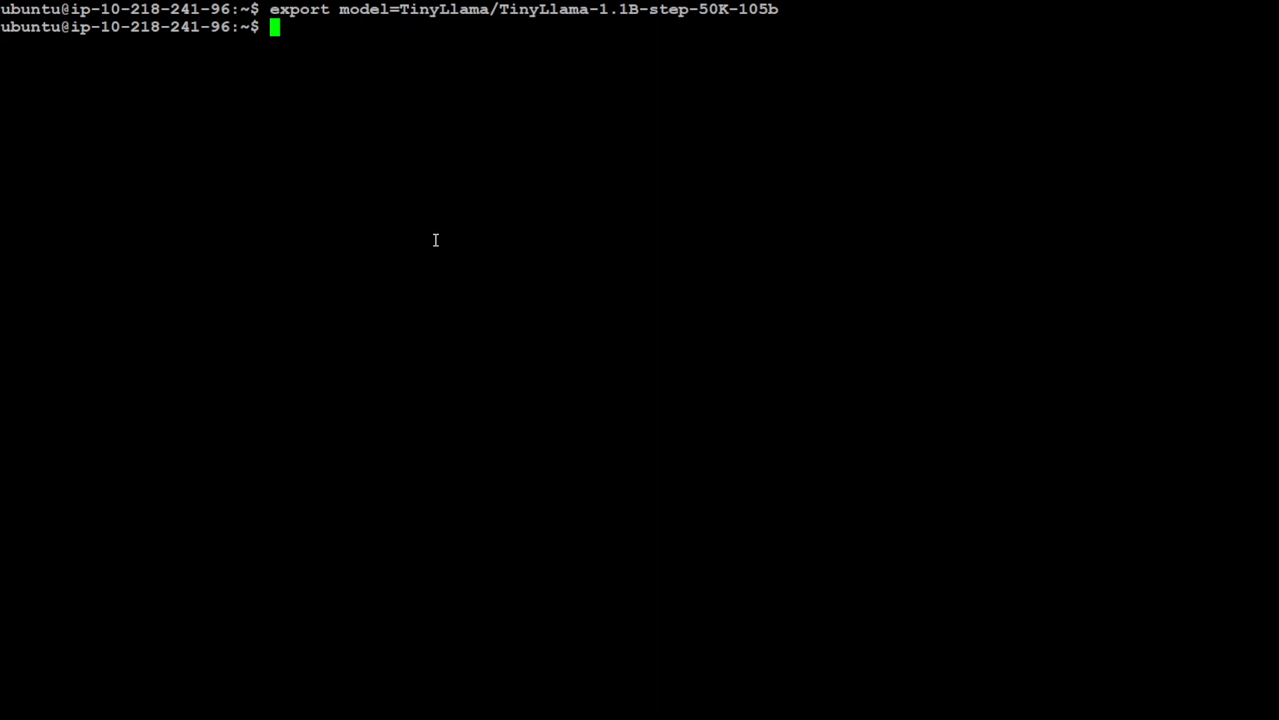
Create a data directory and set volume=$PWD/data
{"action": "type", "text": "mkdir data"}
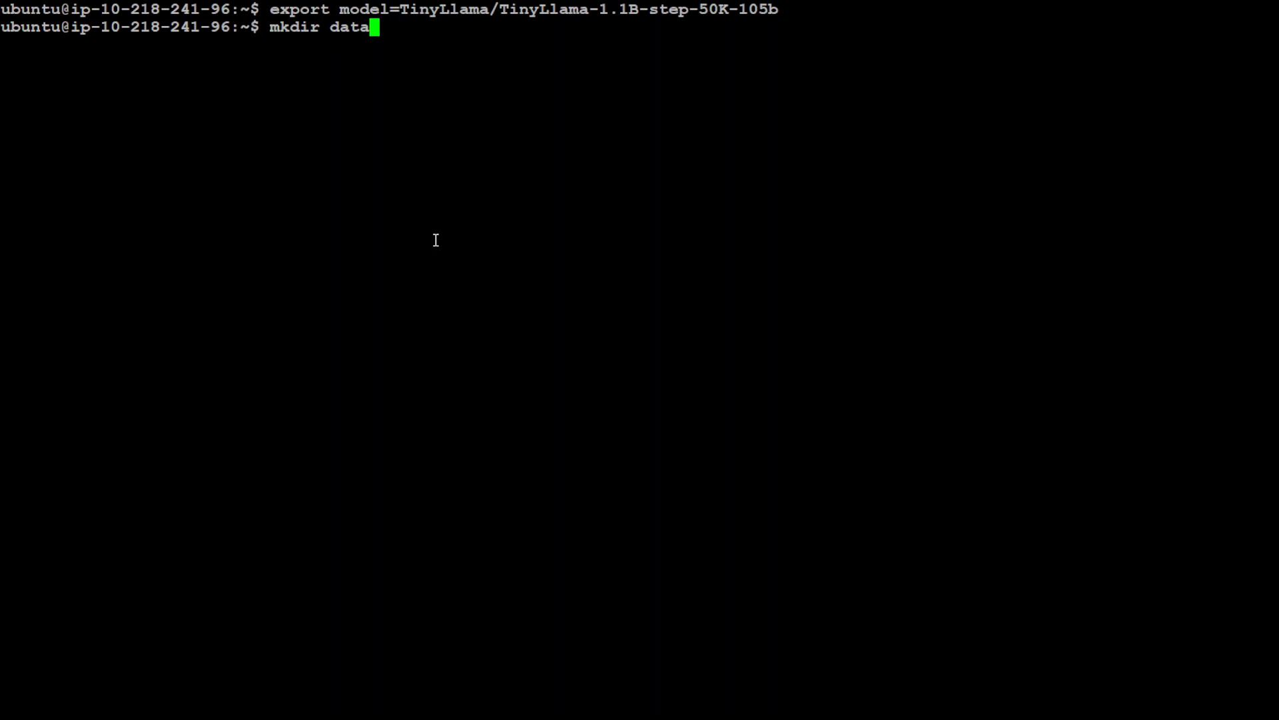
{"action": "key", "text": "Return"}
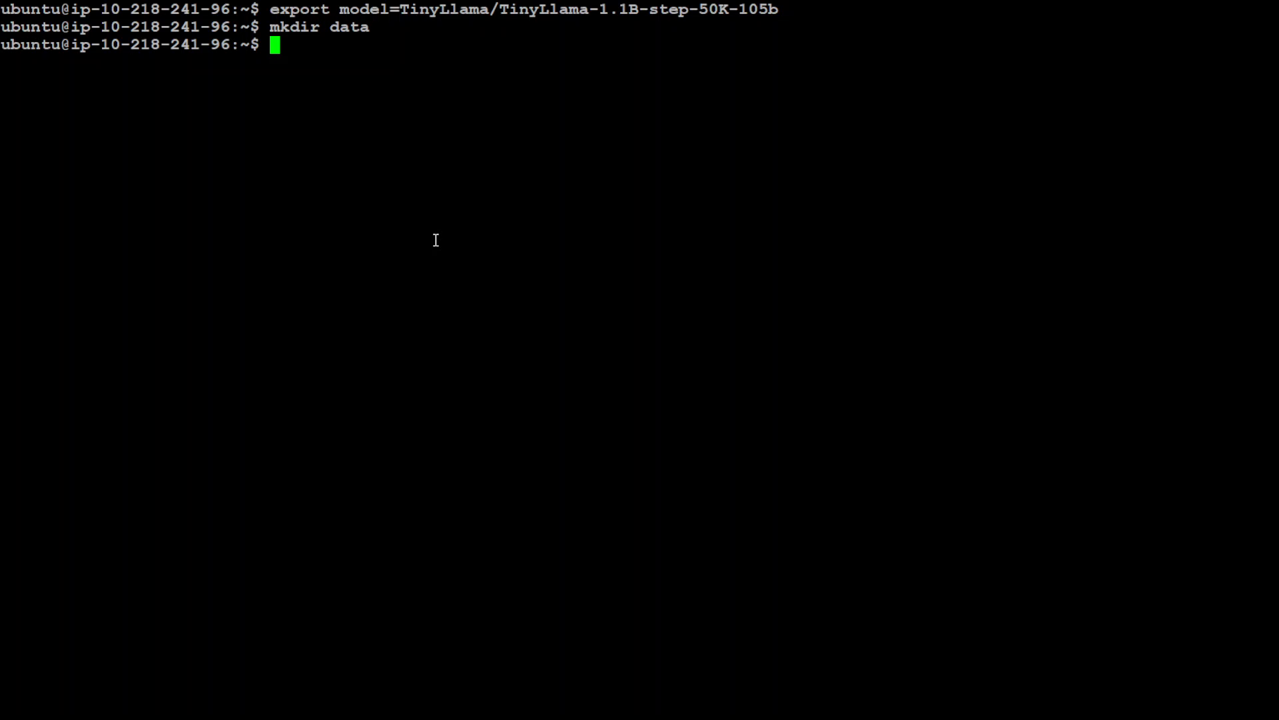
{"action": "mouse_move", "coordinate": [416, 172]}
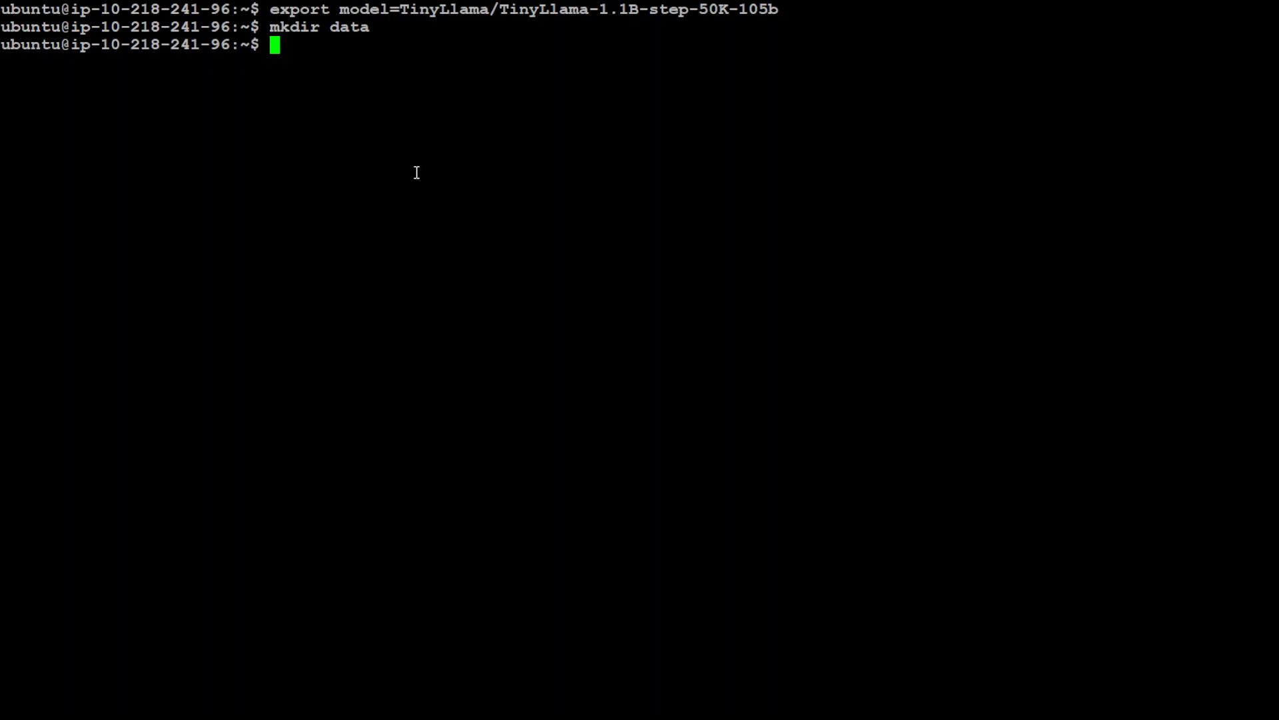
{"action": "type", "text": "volume=$PWD/data"}
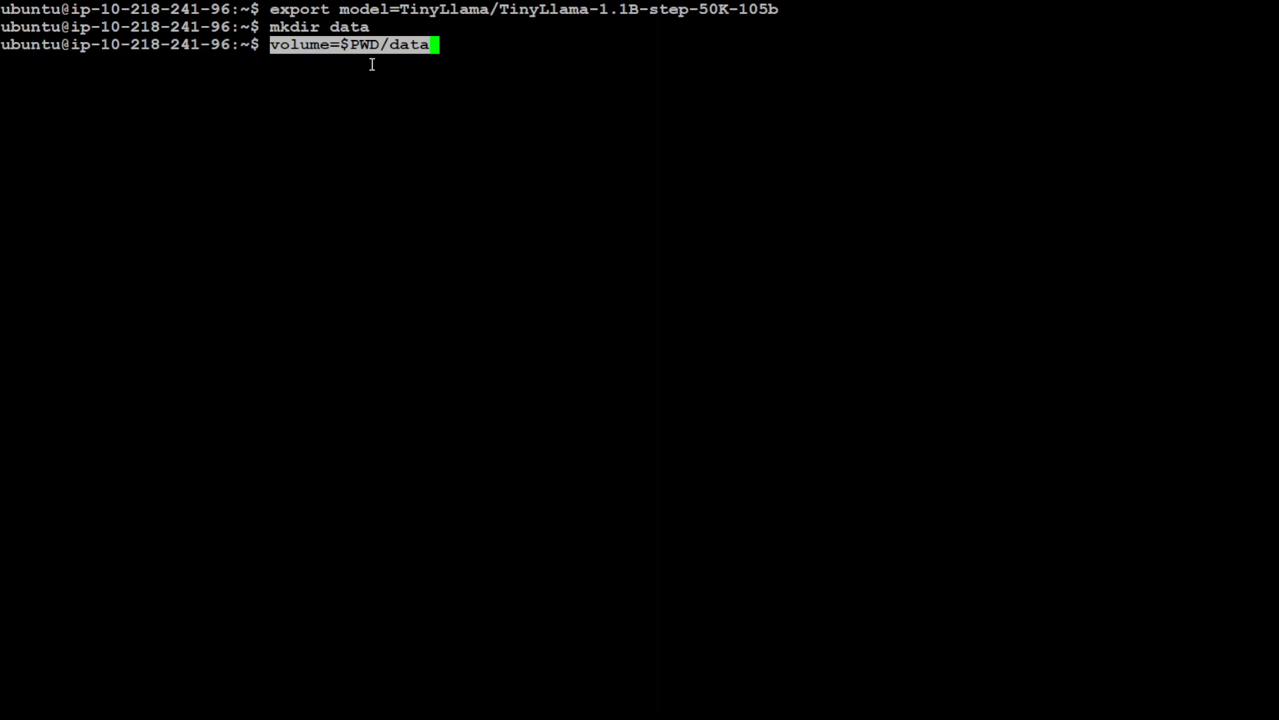
{"action": "key", "text": "Return"}
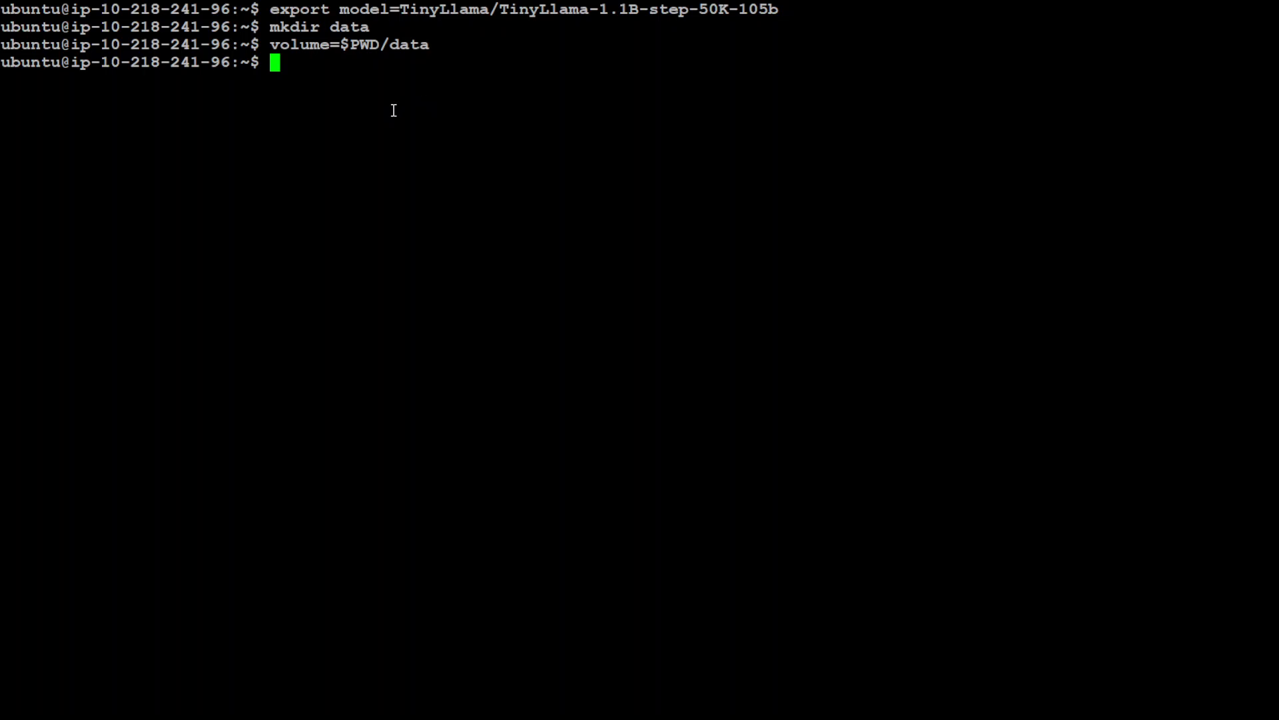
{"action": "mouse_move", "coordinate": [305, 170]}
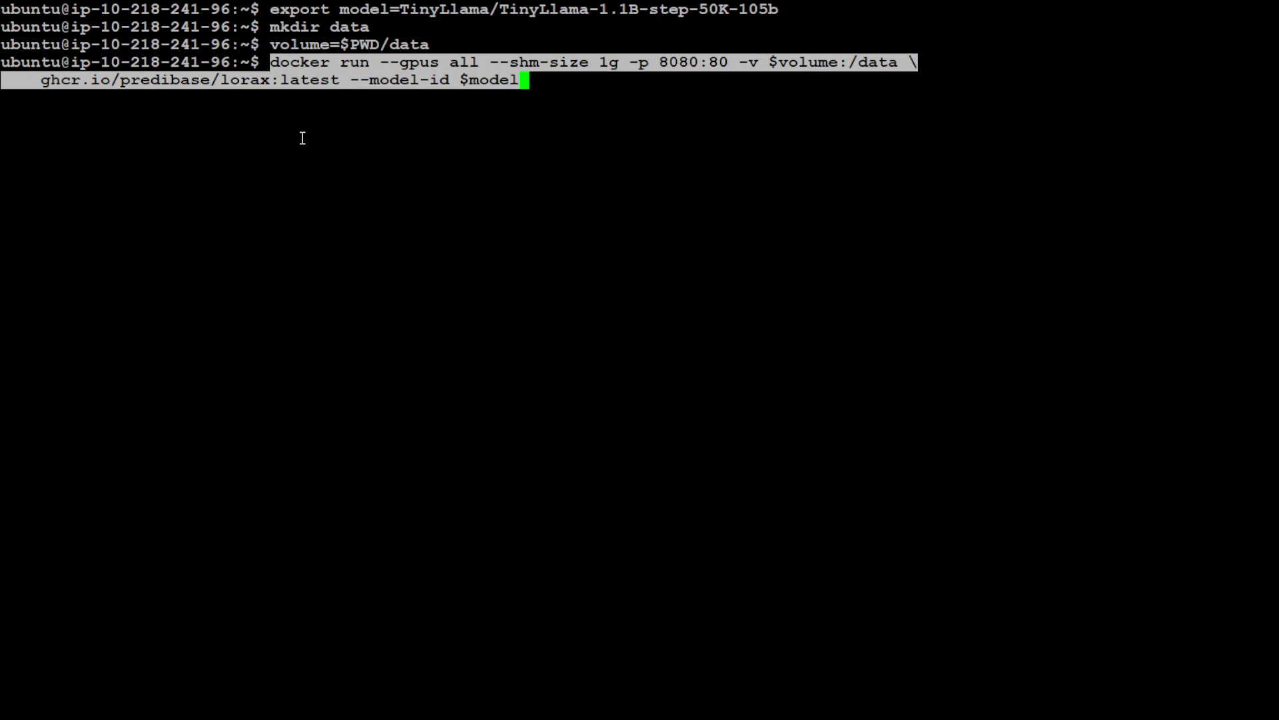
{"action": "mouse_move", "coordinate": [703, 182]}
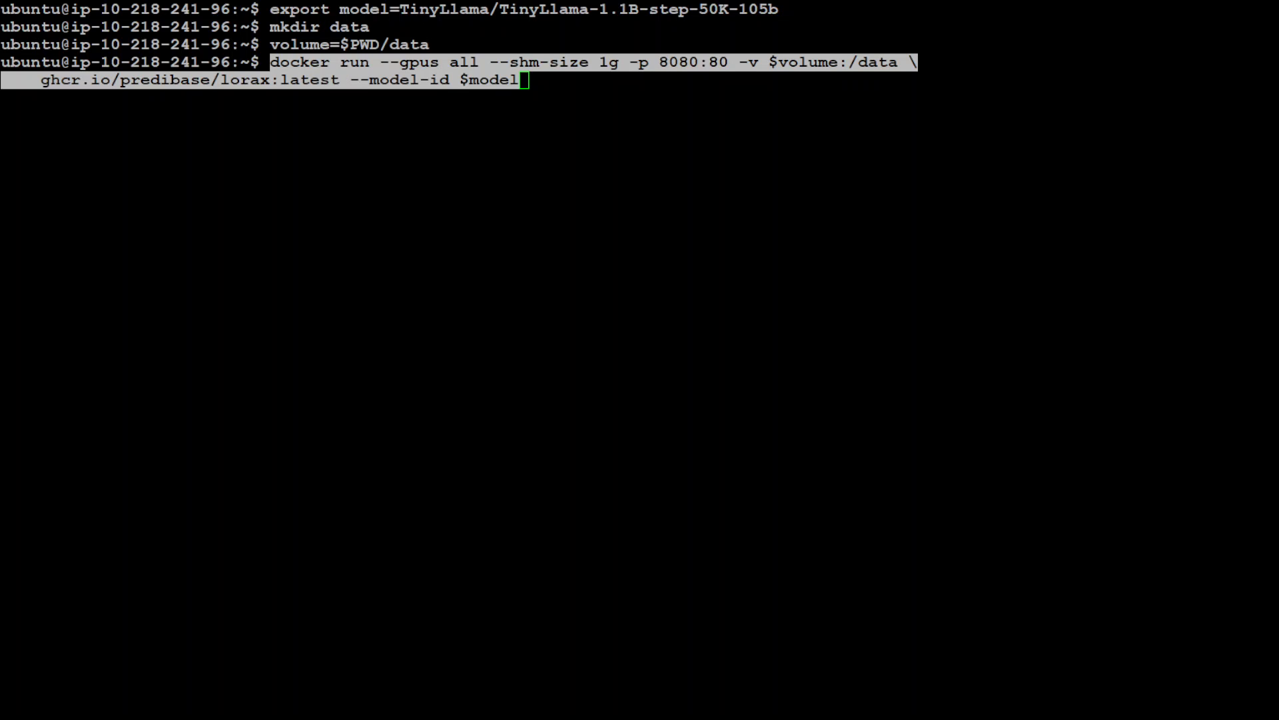
{"action": "mouse_move", "coordinate": [857, 93]}
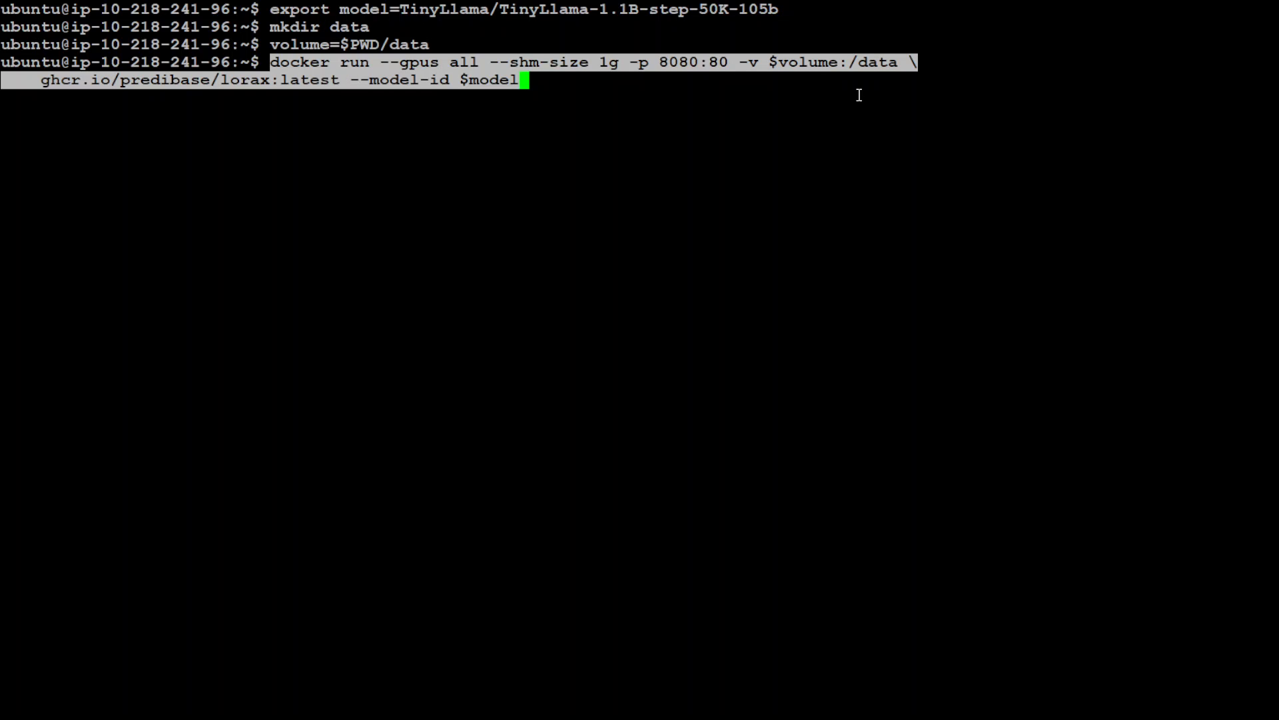
{"action": "mouse_move", "coordinate": [203, 108]}
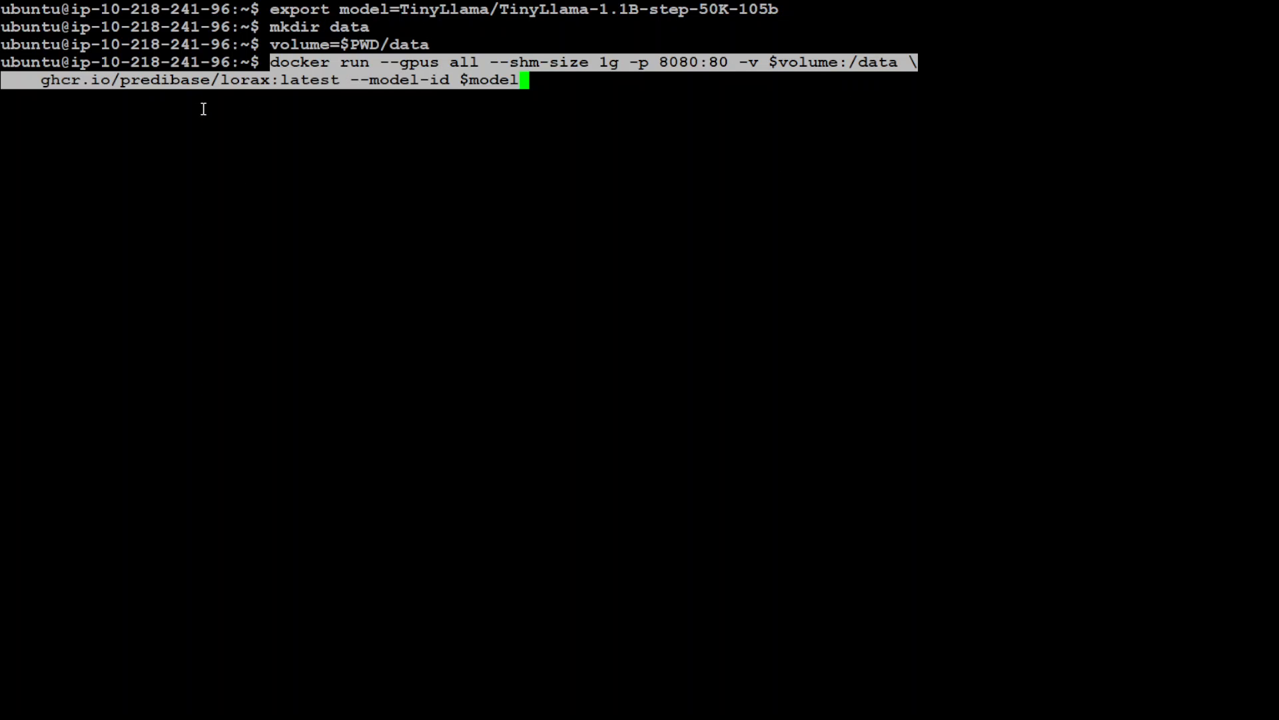
{"action": "mouse_move", "coordinate": [321, 93]}
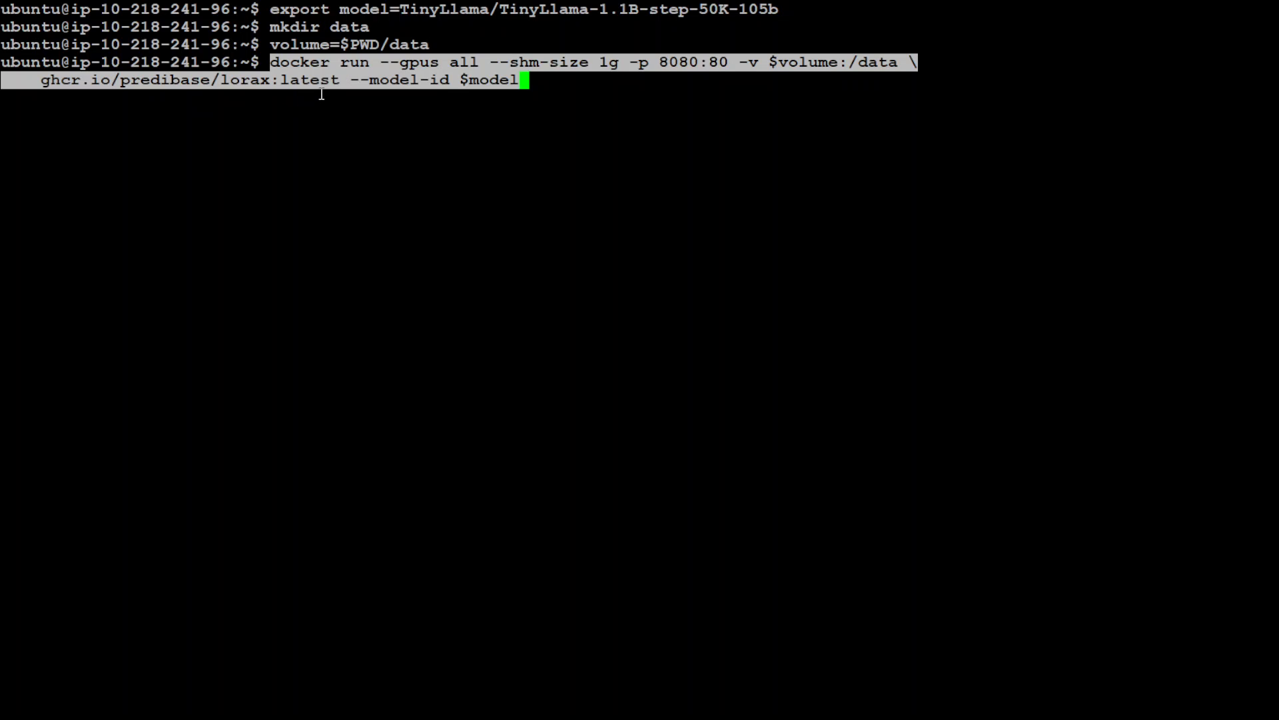
{"action": "mouse_move", "coordinate": [88, 84]}
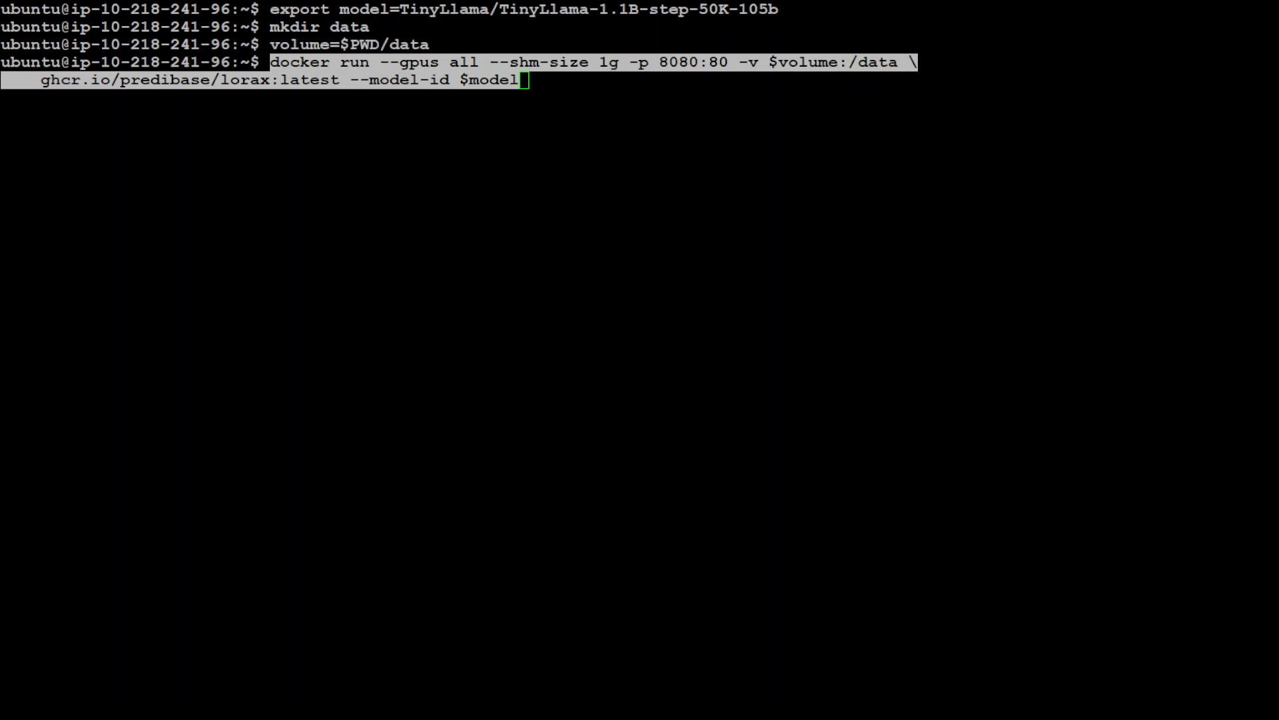
Run the docker command pulling ghcr.io/predibase/lorax:latest with --model-id $model on all GPUs
{"action": "key", "text": "Return"}
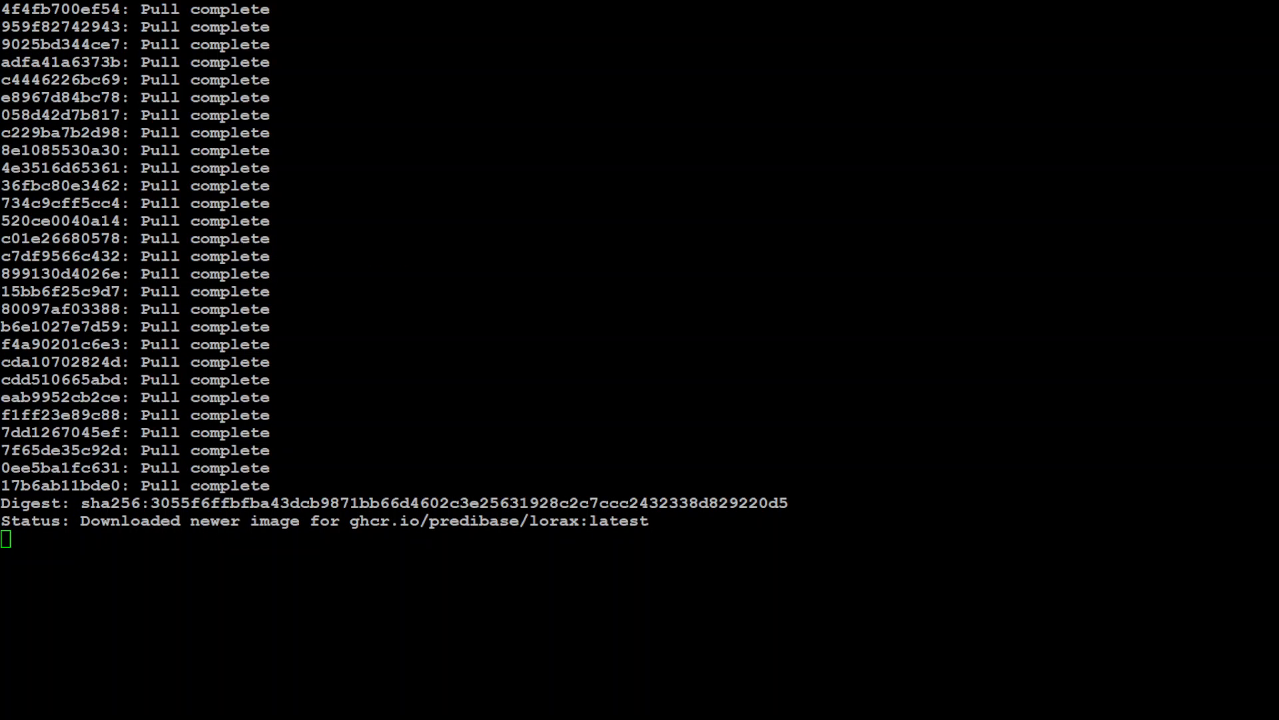
Watch the lorax_launcher log begin downloading model.safetensors
{"action": "key", "text": "Return"}
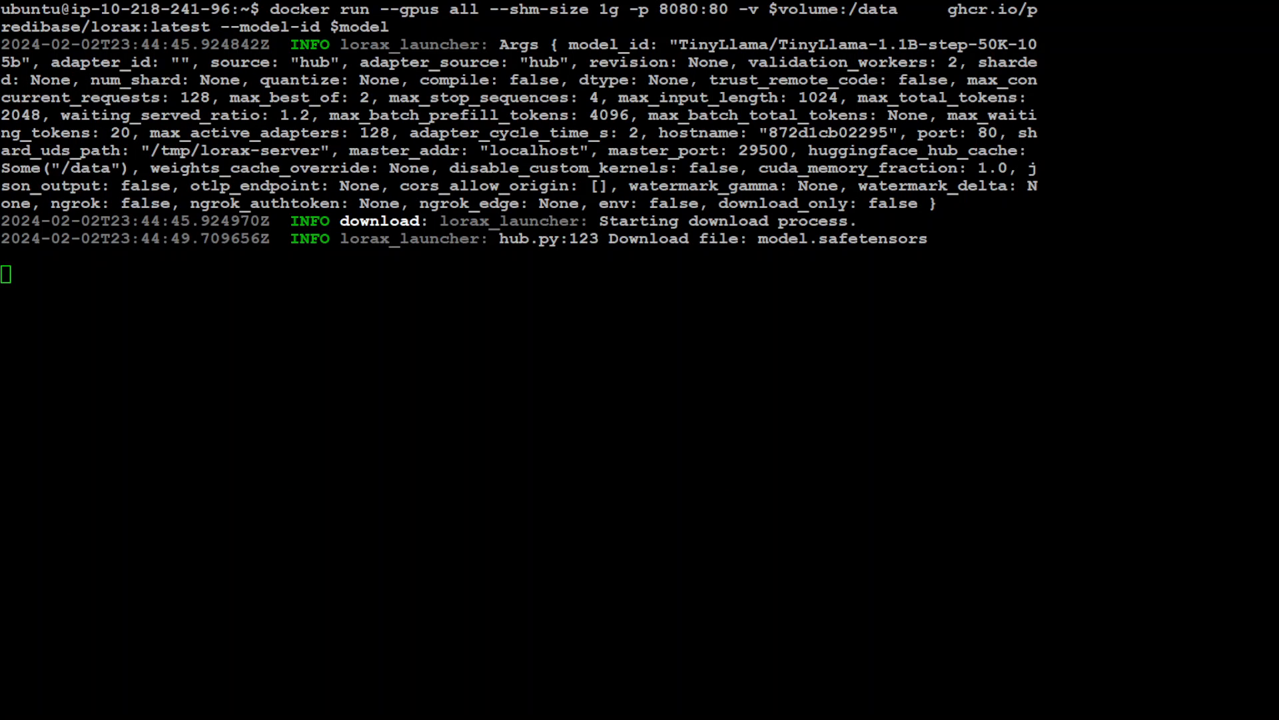
{"action": "scroll", "scroll_direction": "down", "scroll_amount": 3}
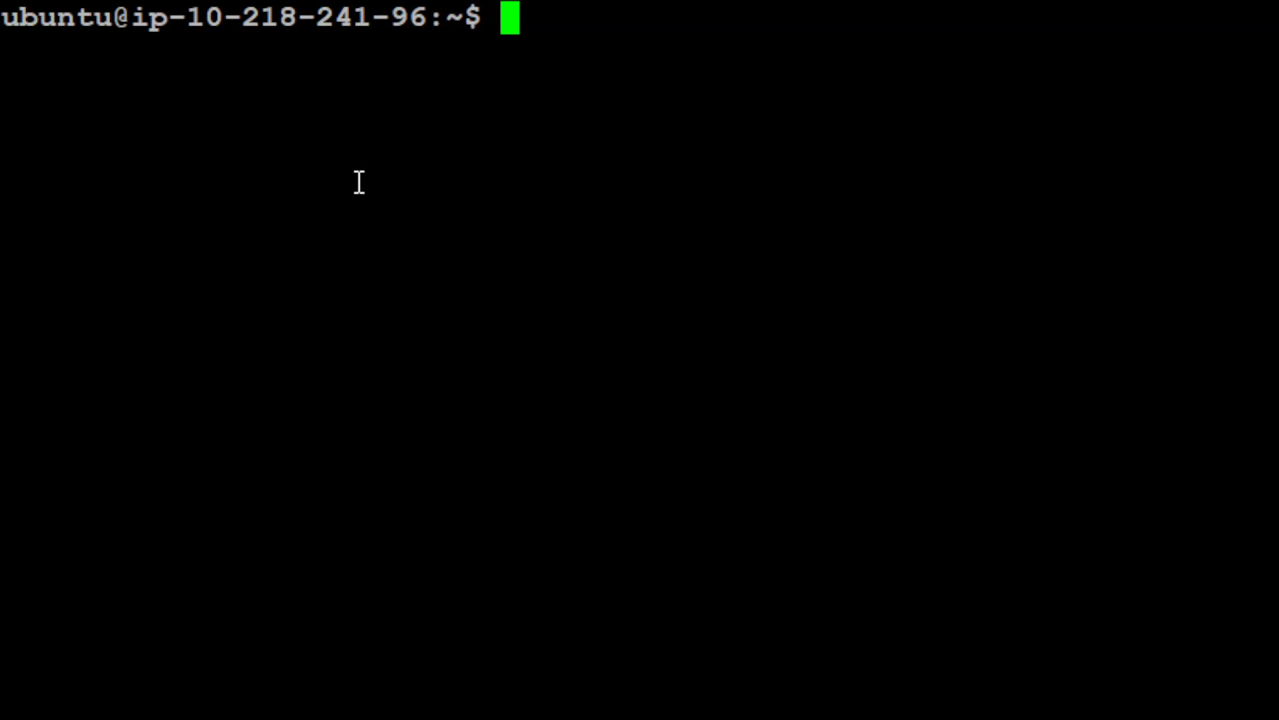
{"action": "mouse_move", "coordinate": [327, 180]}
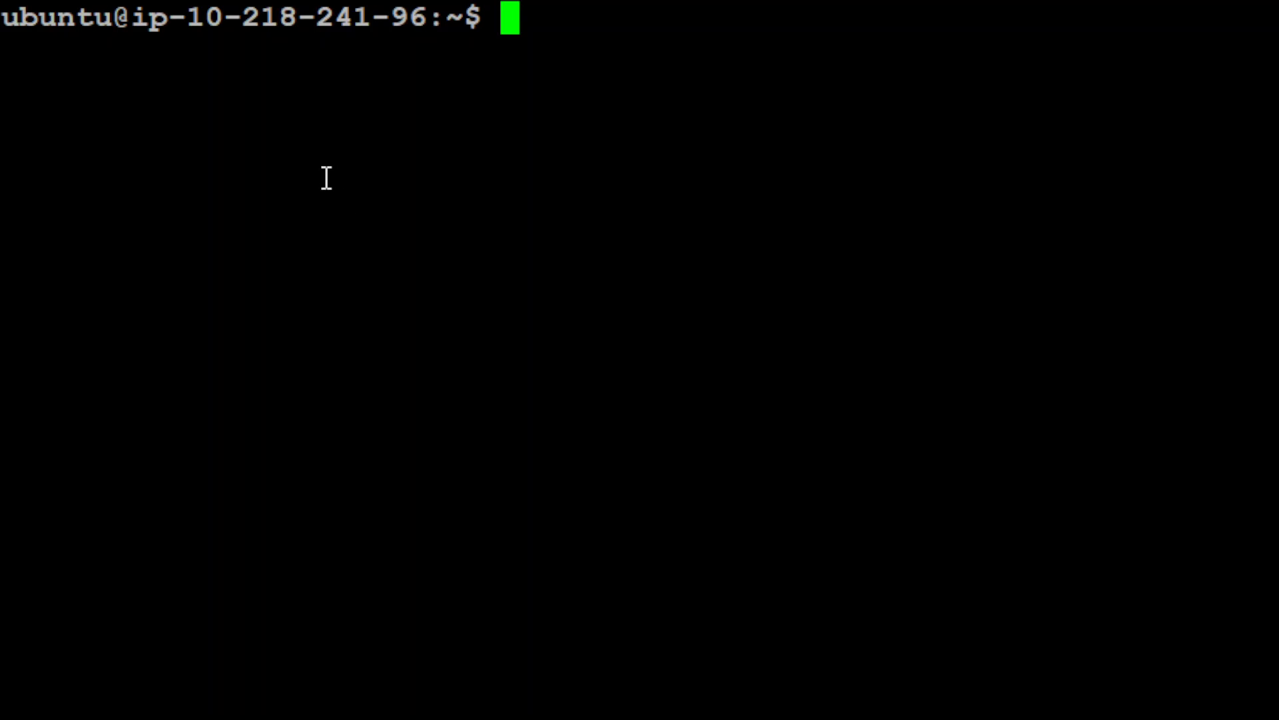
{"action": "mouse_move", "coordinate": [362, 189]}
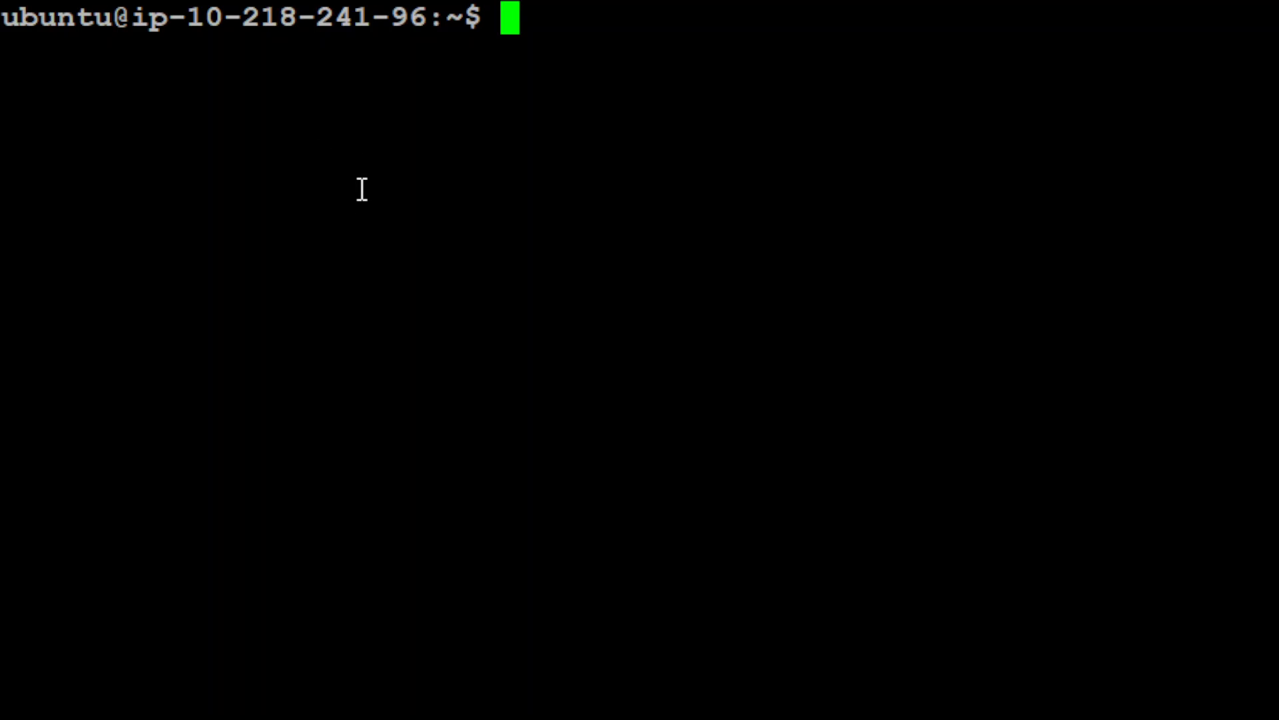
Install the lorax-client Python package with pip
{"action": "type", "text": "pip install lorax-client"}
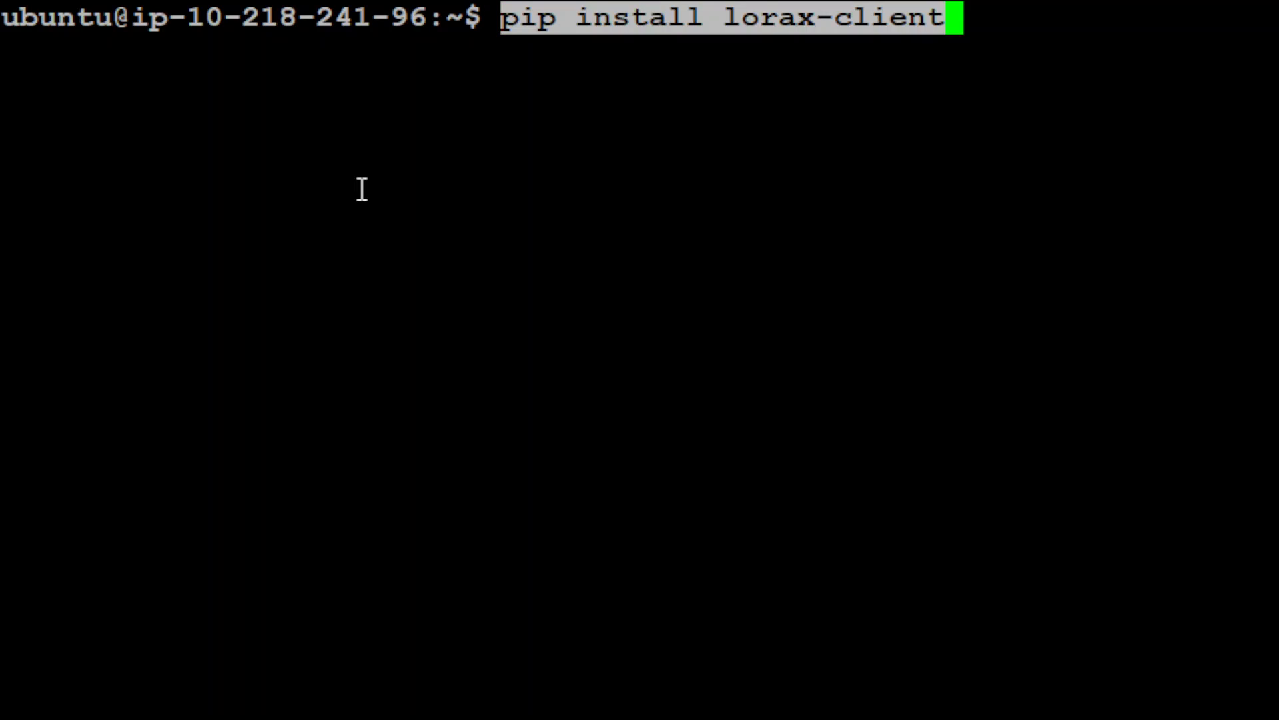
{"action": "key", "text": "Return"}
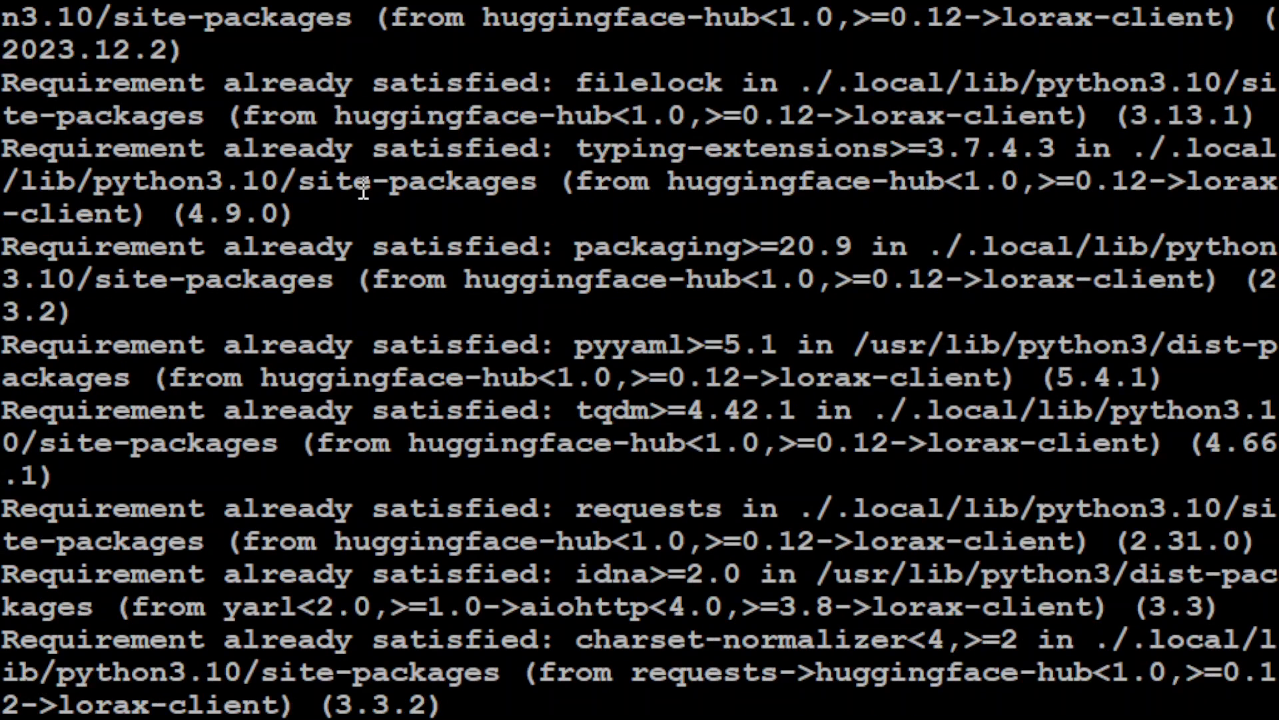
{"action": "scroll", "scroll_direction": "down", "scroll_amount": 3}
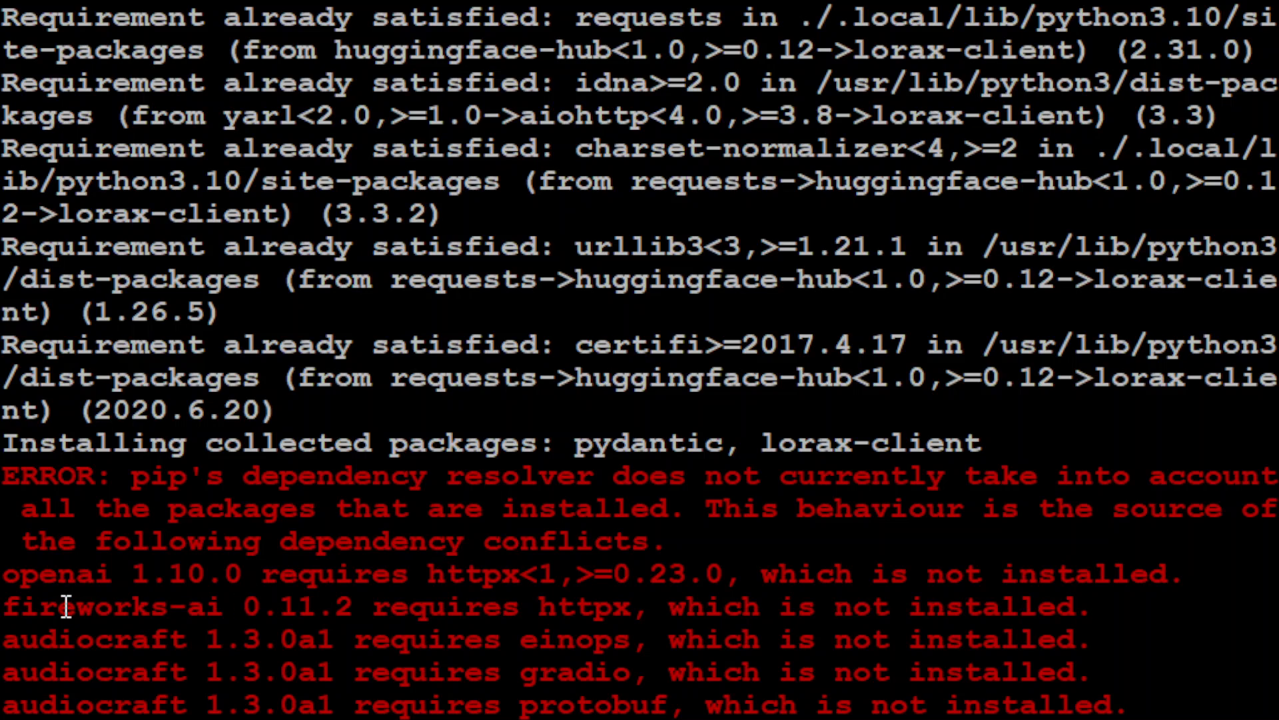
{"action": "mouse_move", "coordinate": [126, 540]}
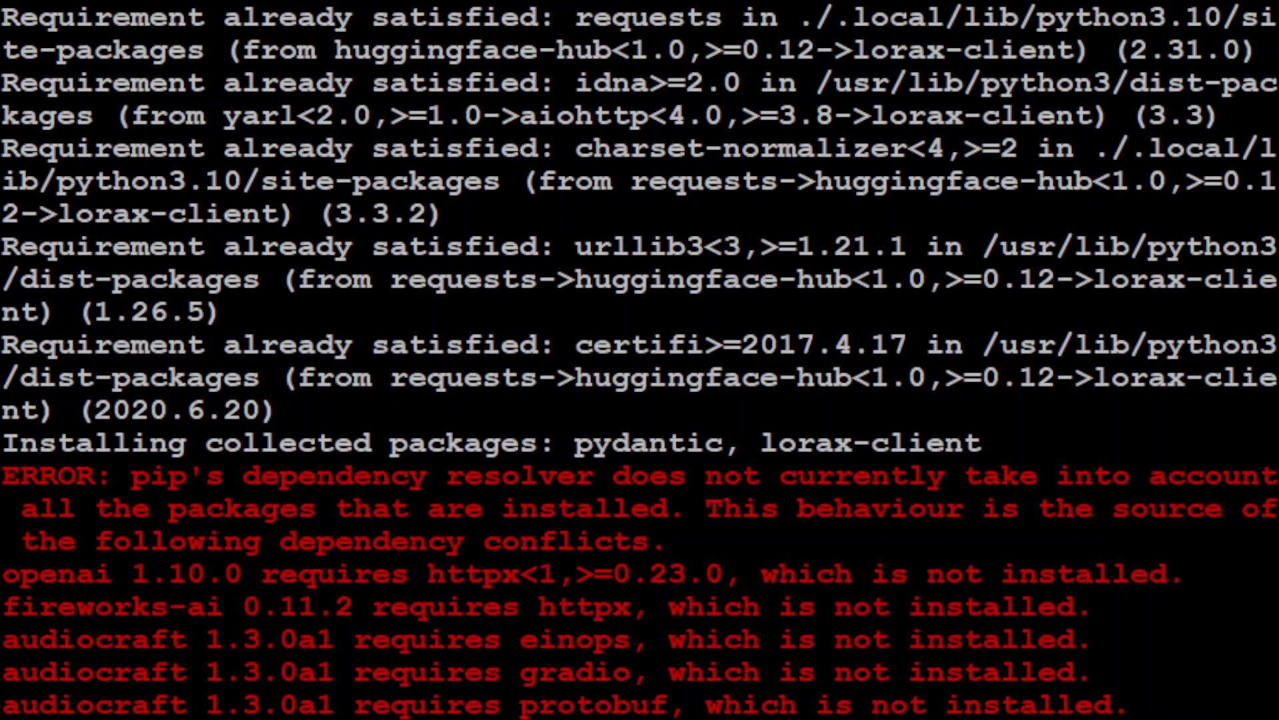
{"action": "scroll", "scroll_direction": "down", "scroll_amount": 3}
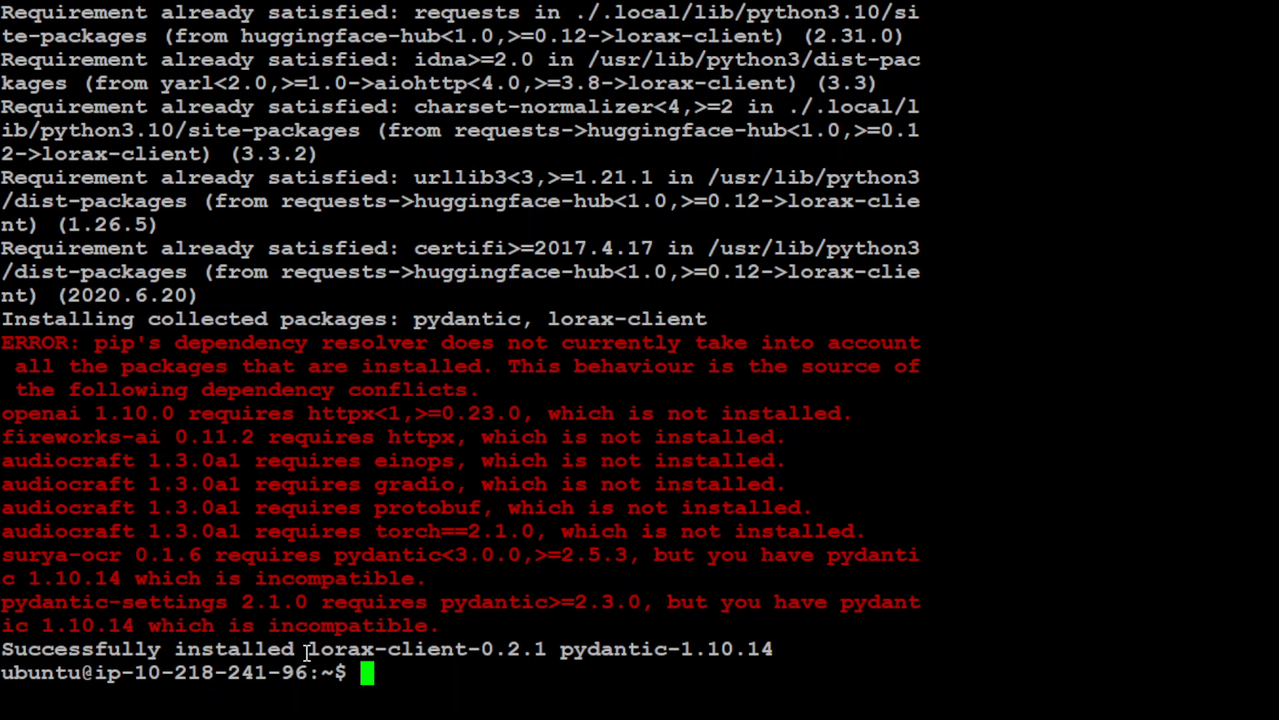
{"action": "mouse_move", "coordinate": [369, 484]}
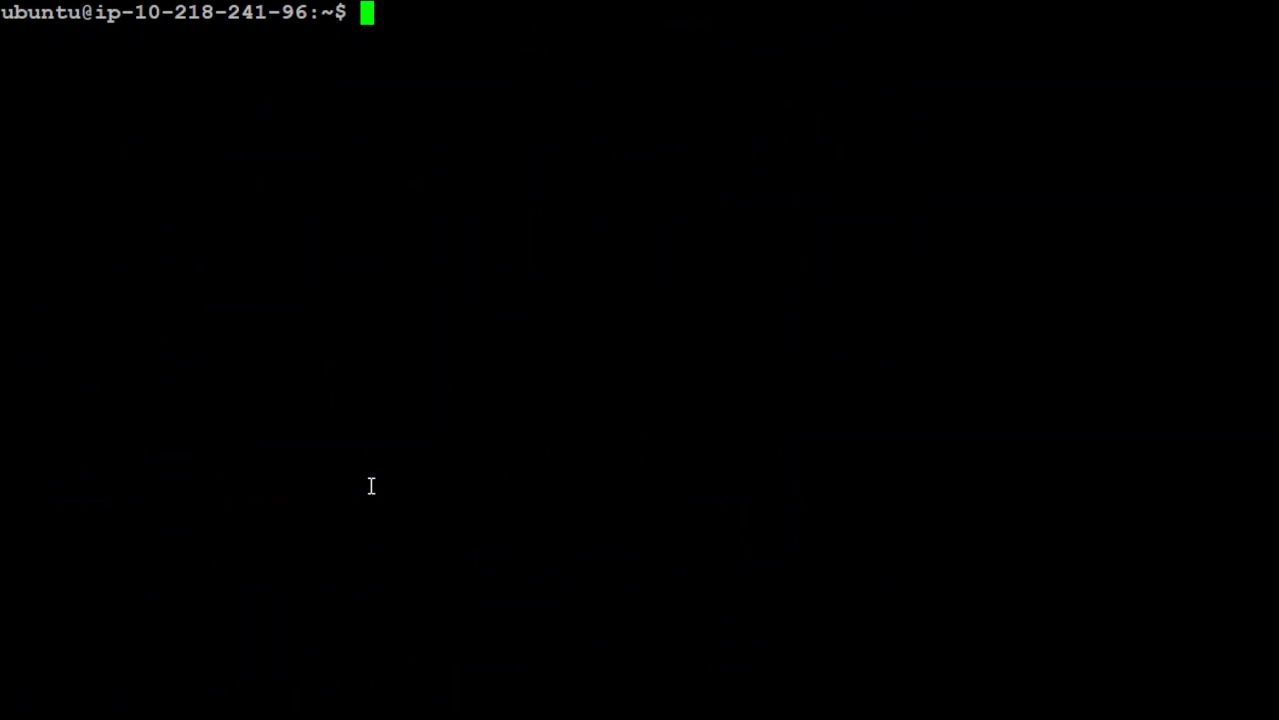
Start a Python session and run from lorax import Client
{"action": "type", "text": "python3"}
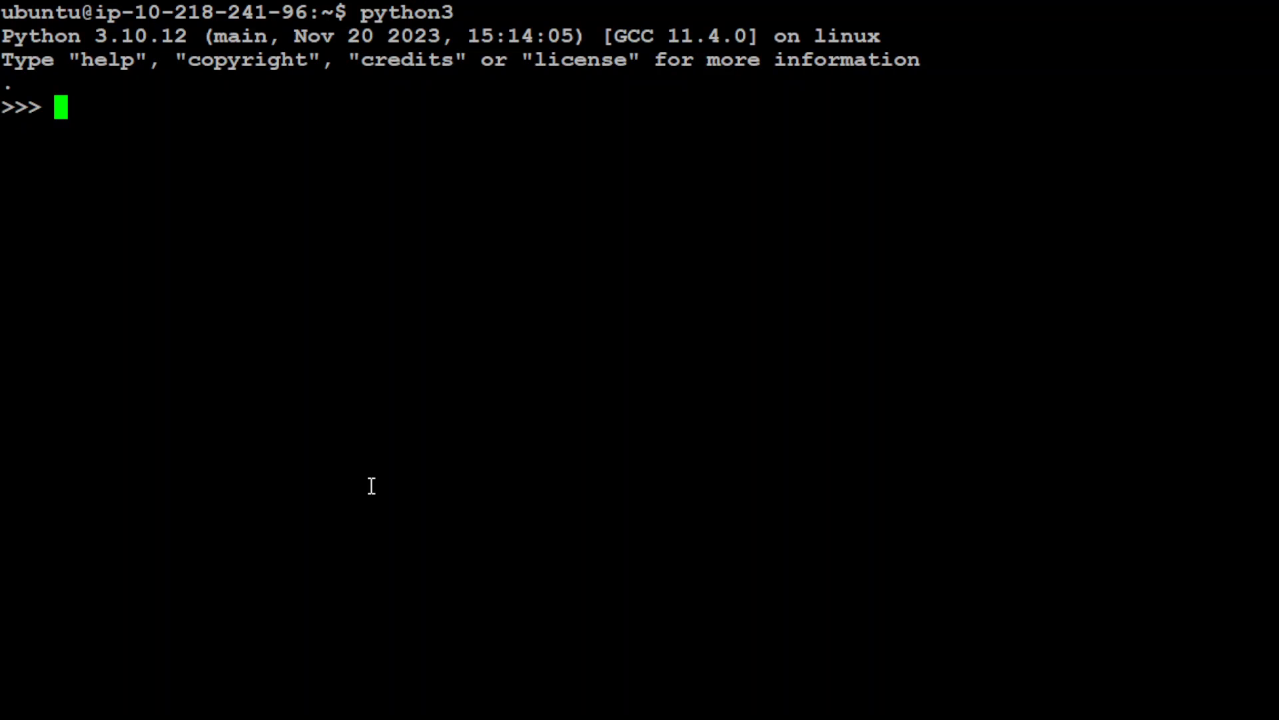
{"action": "type", "text": "lorax-client-"}
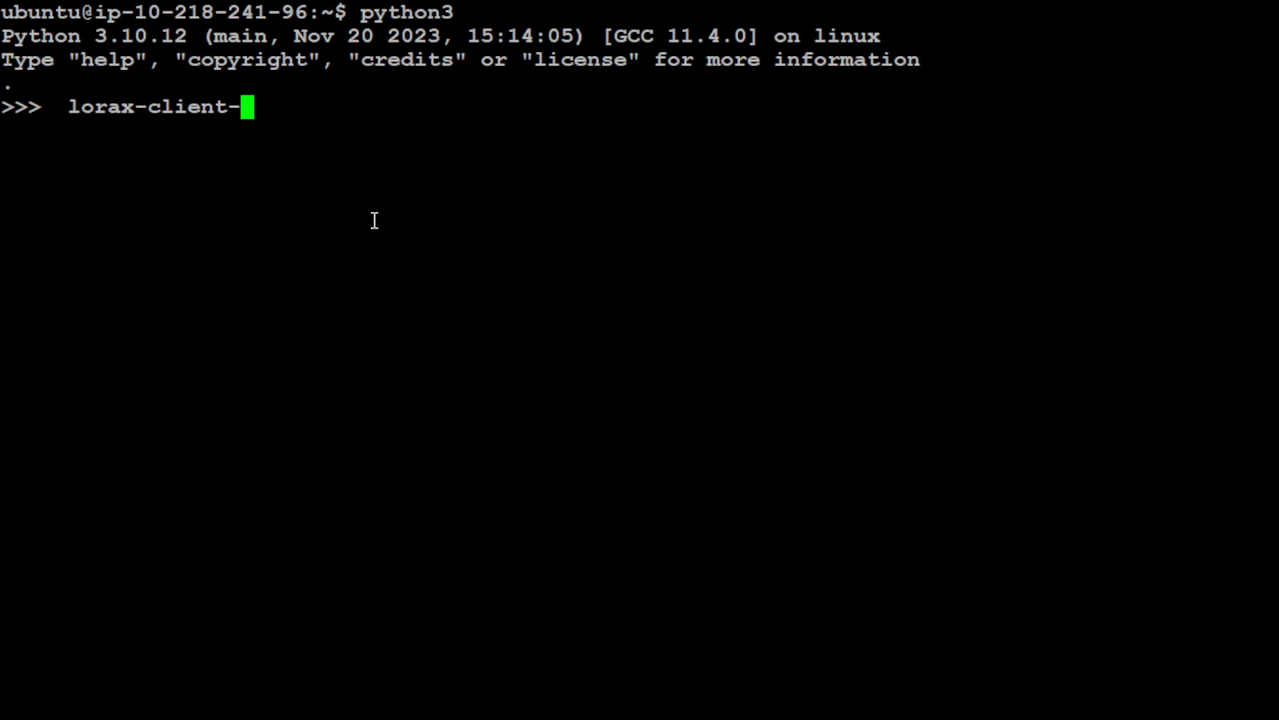
{"action": "key", "text": "ctrl+u"}
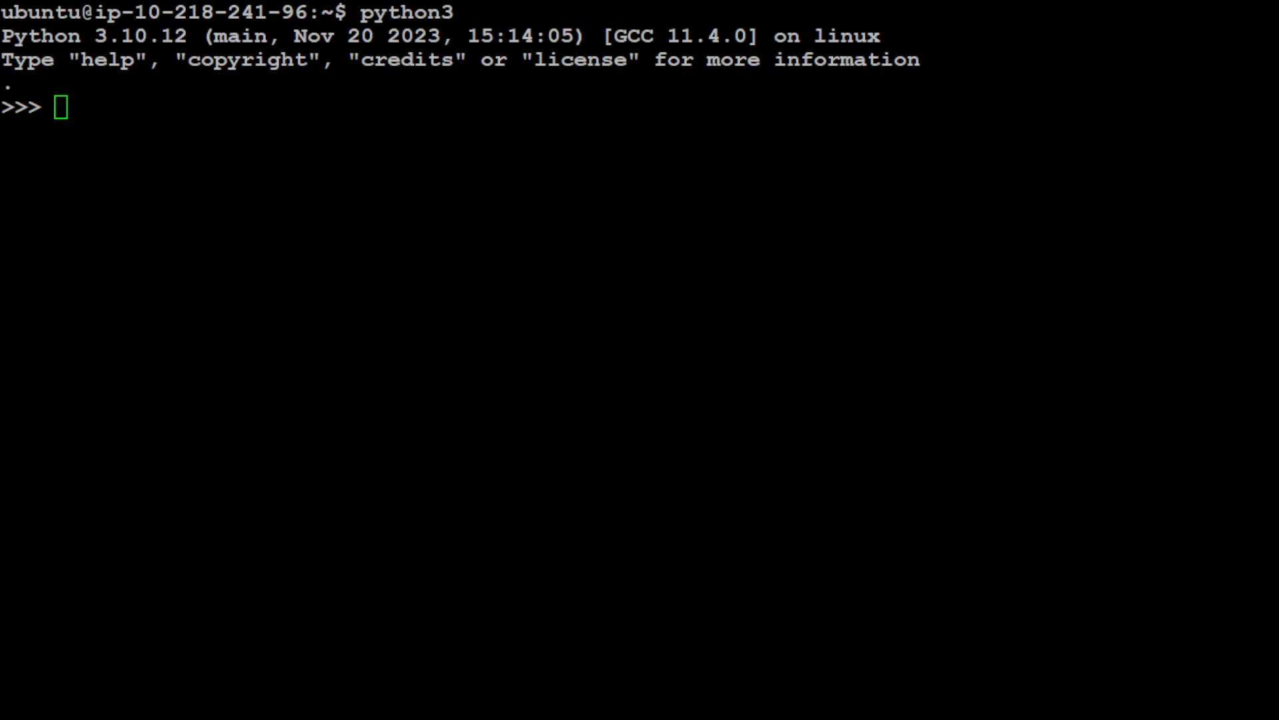
{"action": "type", "text": "from lorax import Client"}
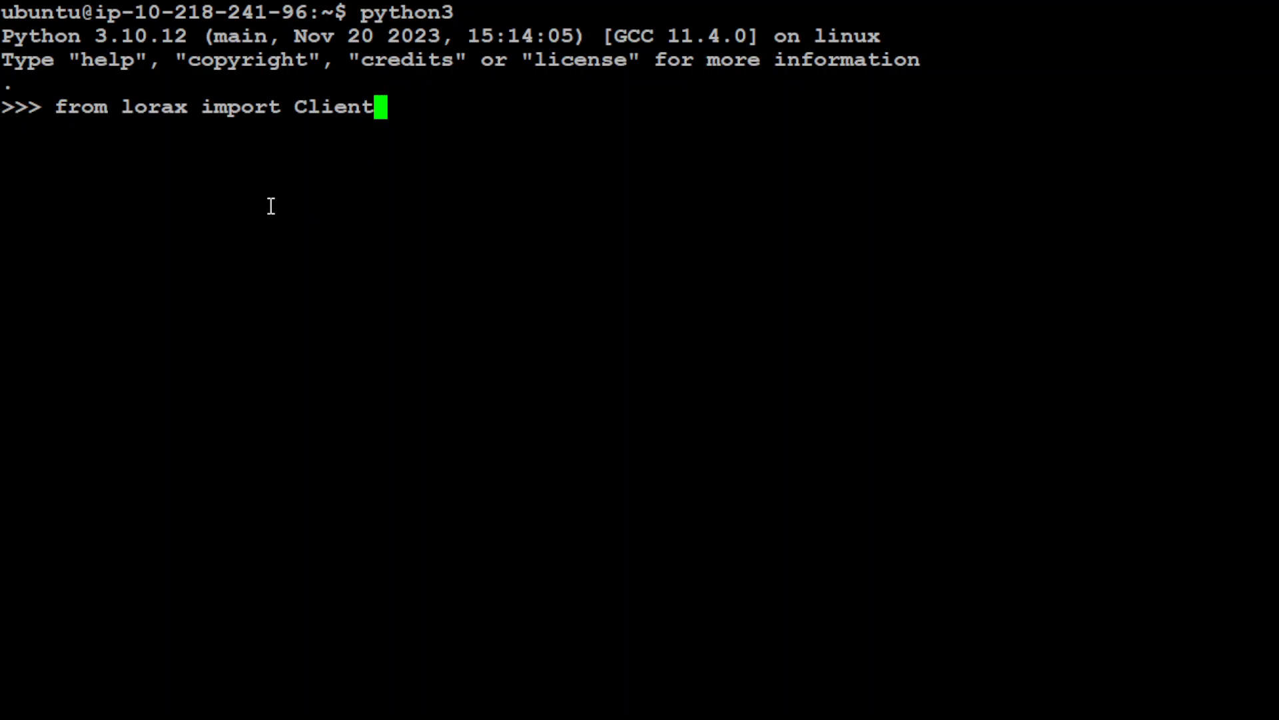
{"action": "key", "text": "Return"}
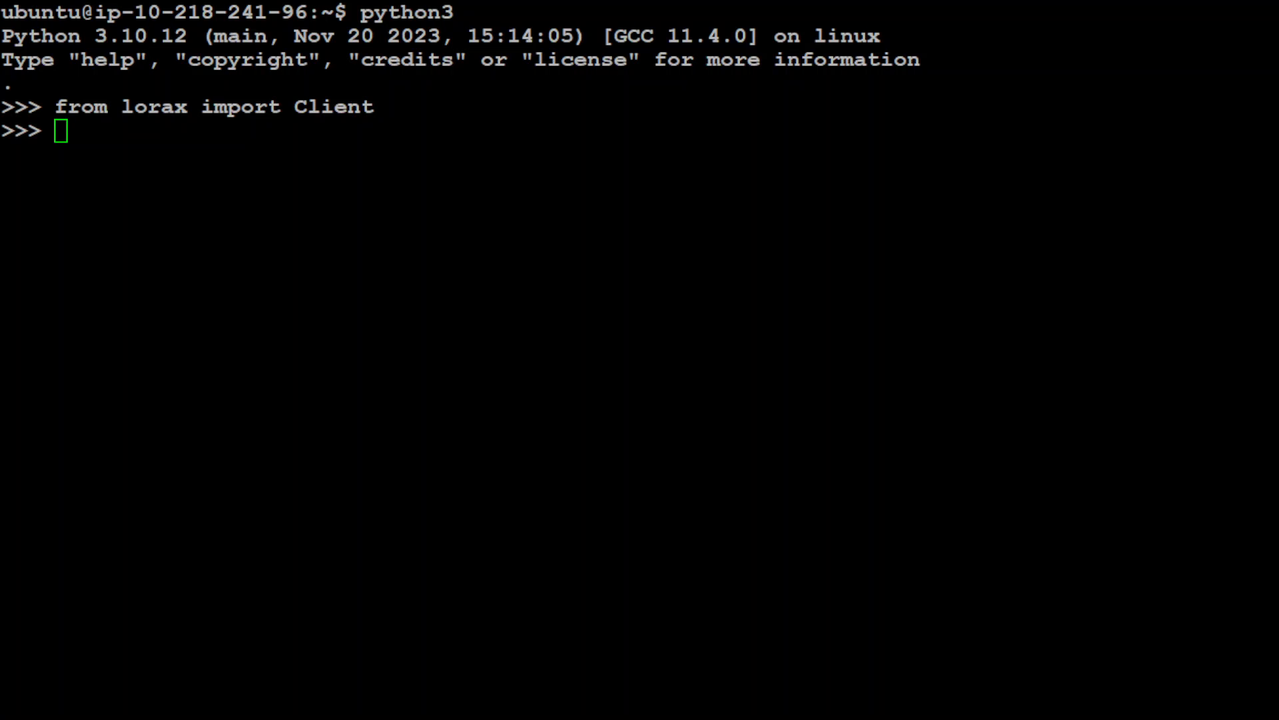
{"action": "type", "text": "client = Client(\"http://"}
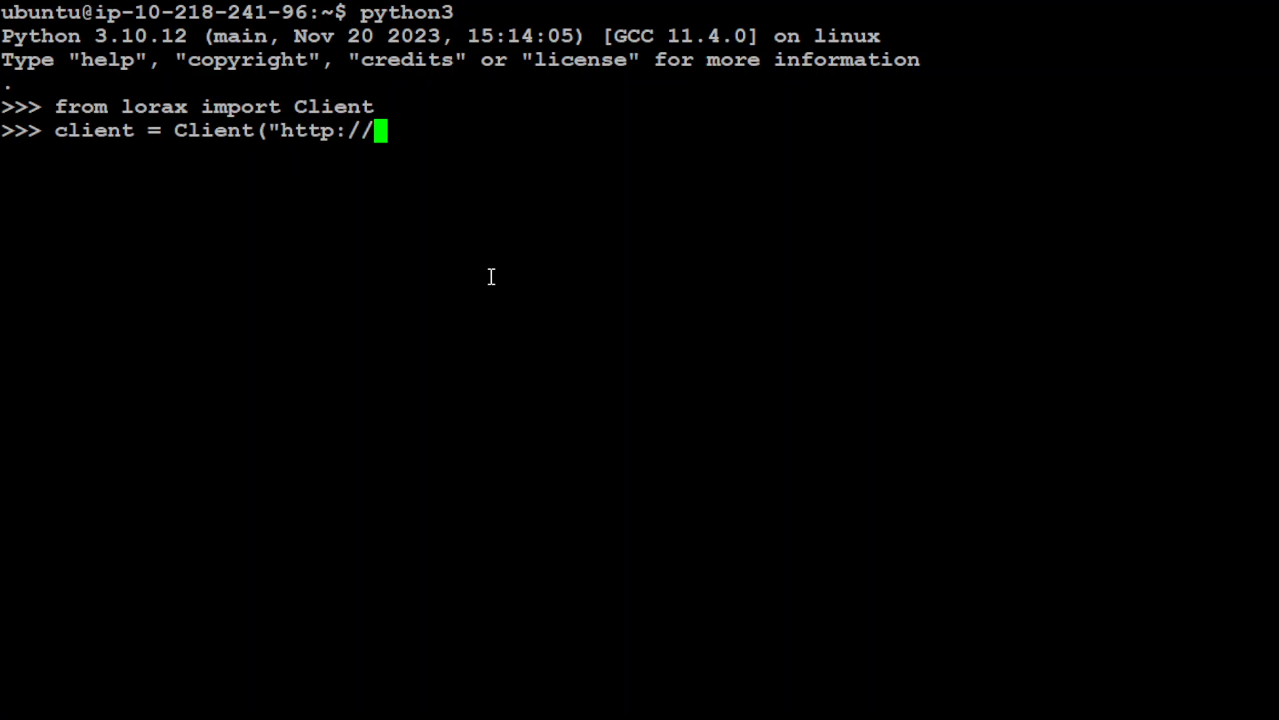
{"action": "type", "text": "0."}
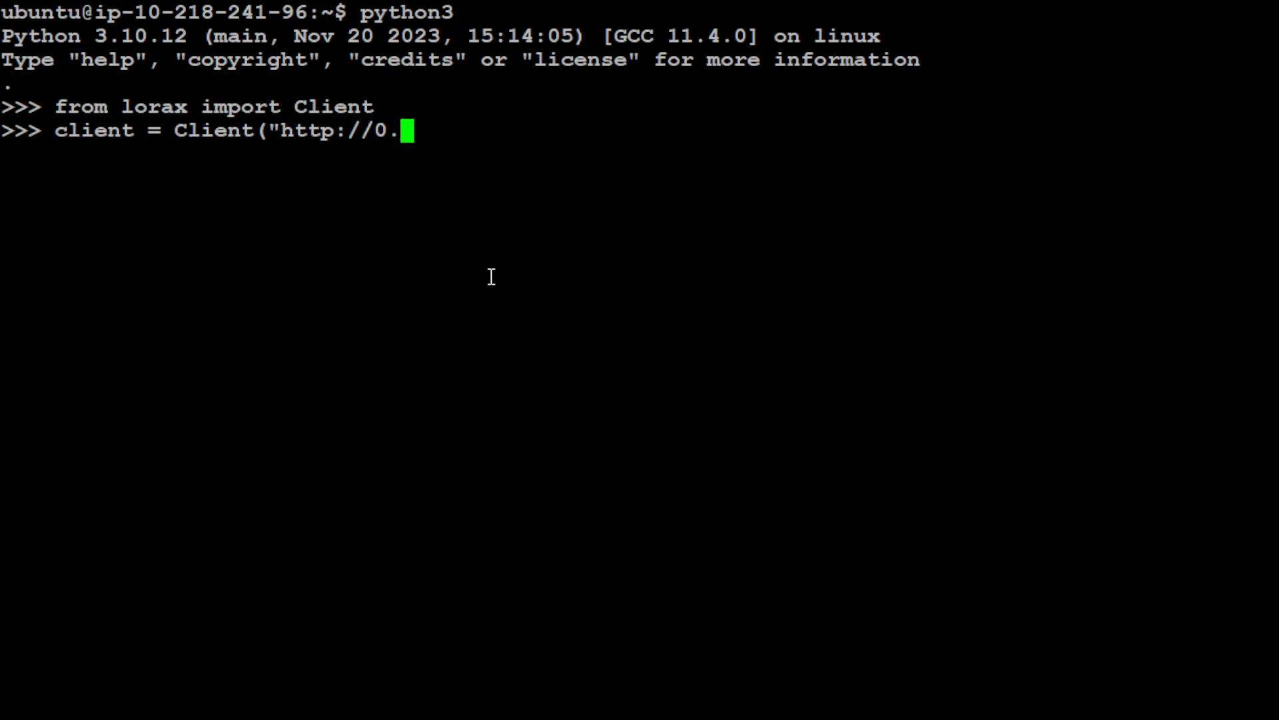
{"action": "type", "text": "0.0.0"}
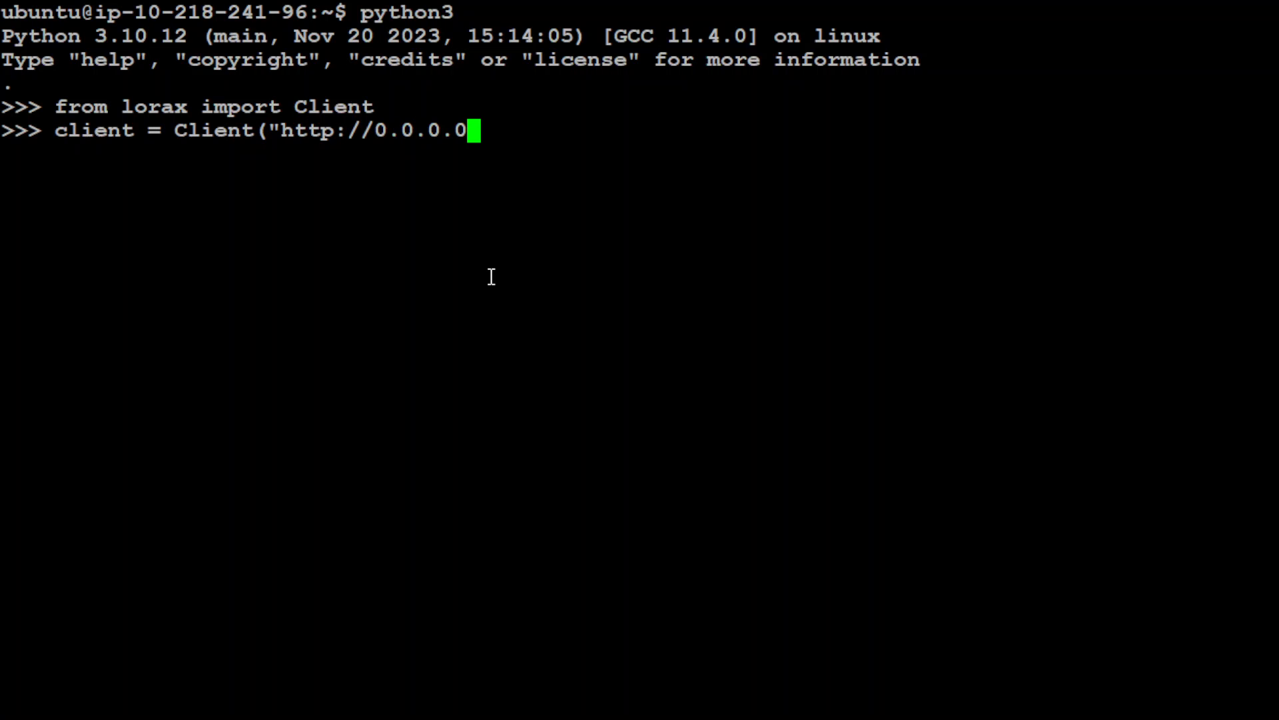
{"action": "mouse_move", "coordinate": [489, 277]}
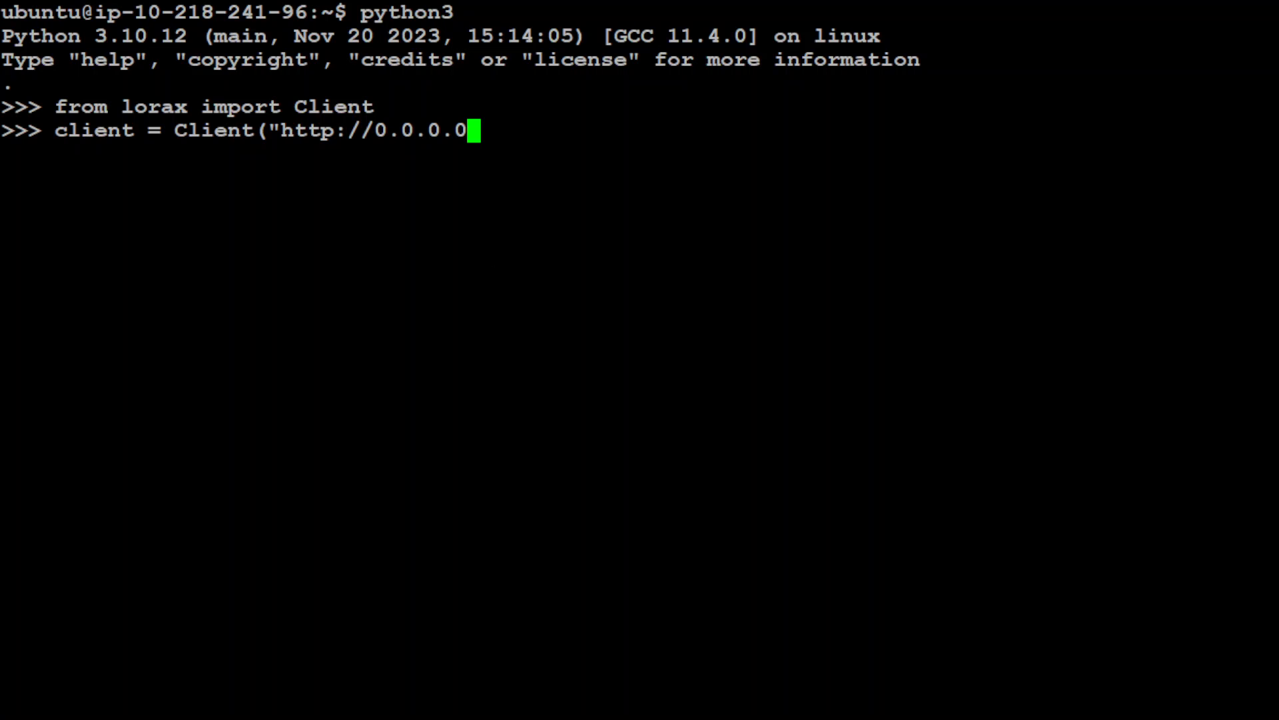
{"action": "mouse_move", "coordinate": [285, 331]}
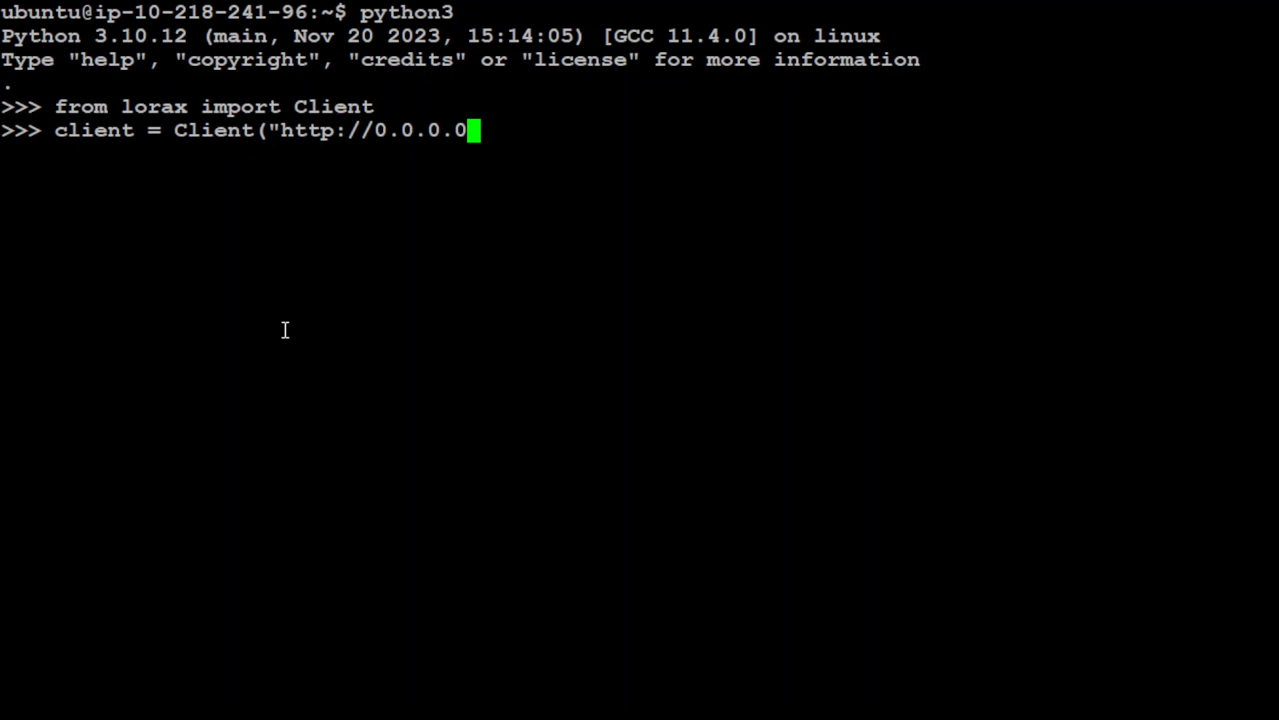
{"action": "type", "text": ":"}
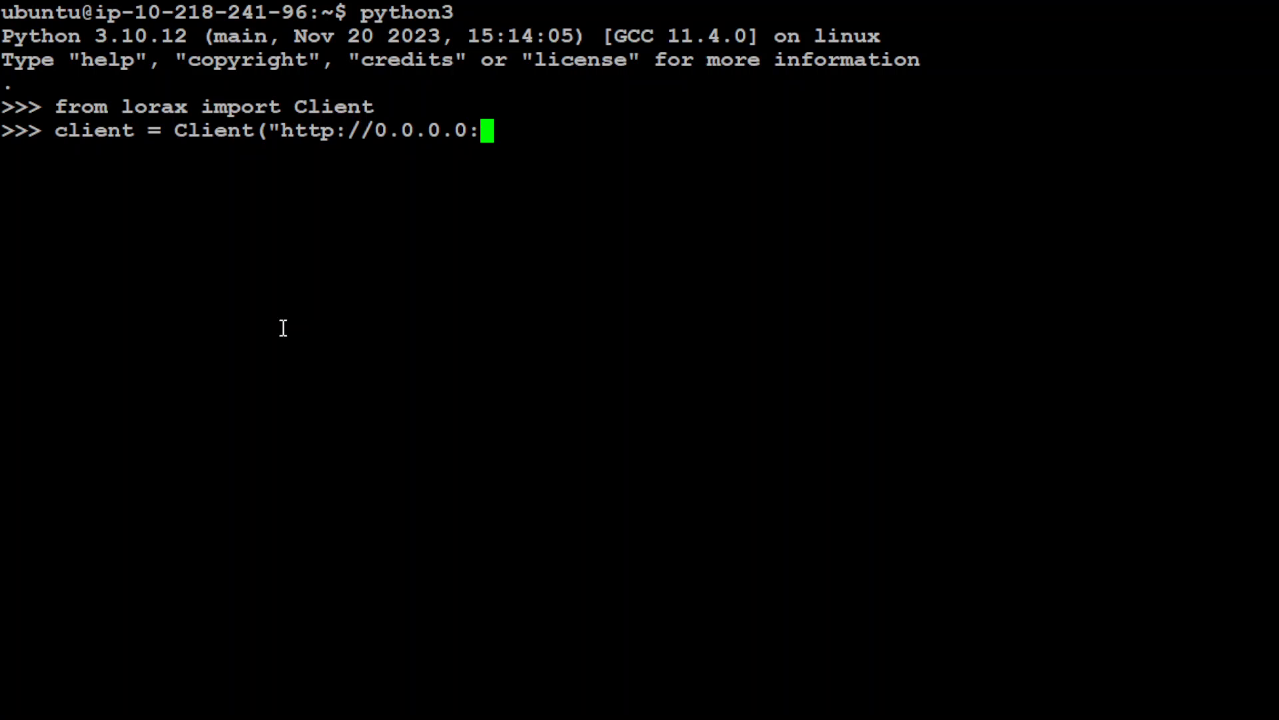
{"action": "type", "text": "8080"}
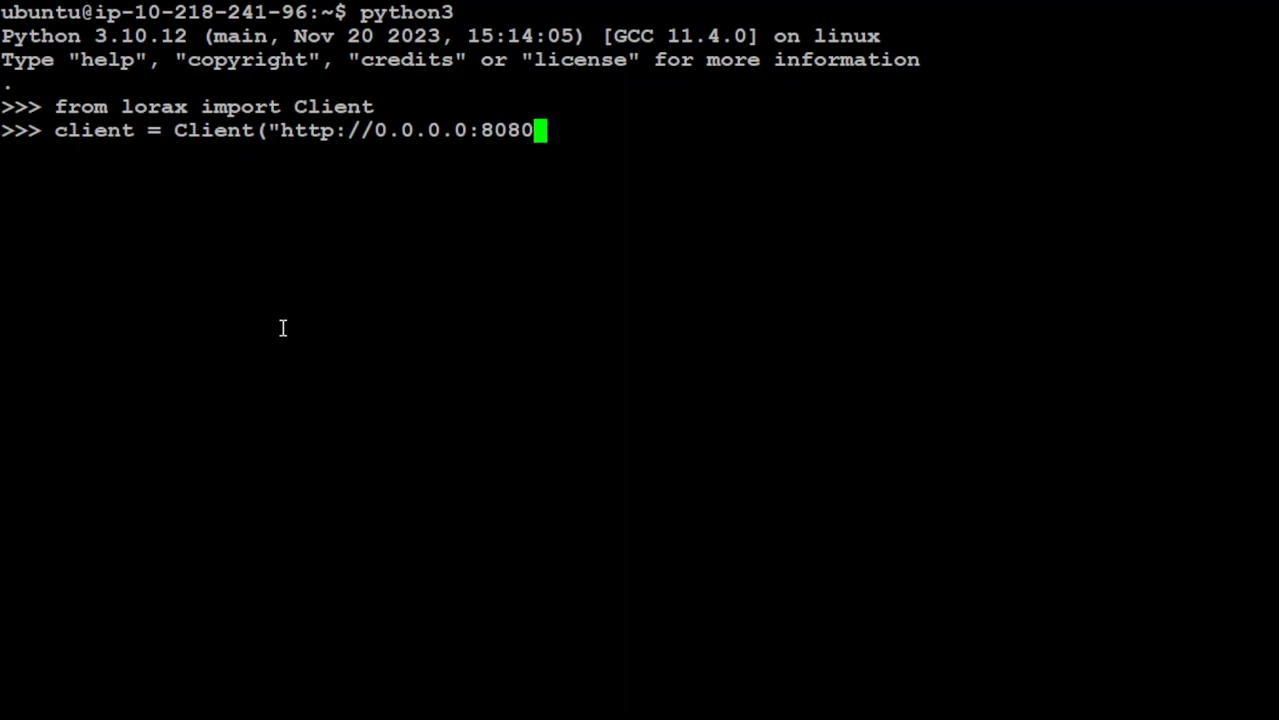
{"action": "type", "text": ")"}
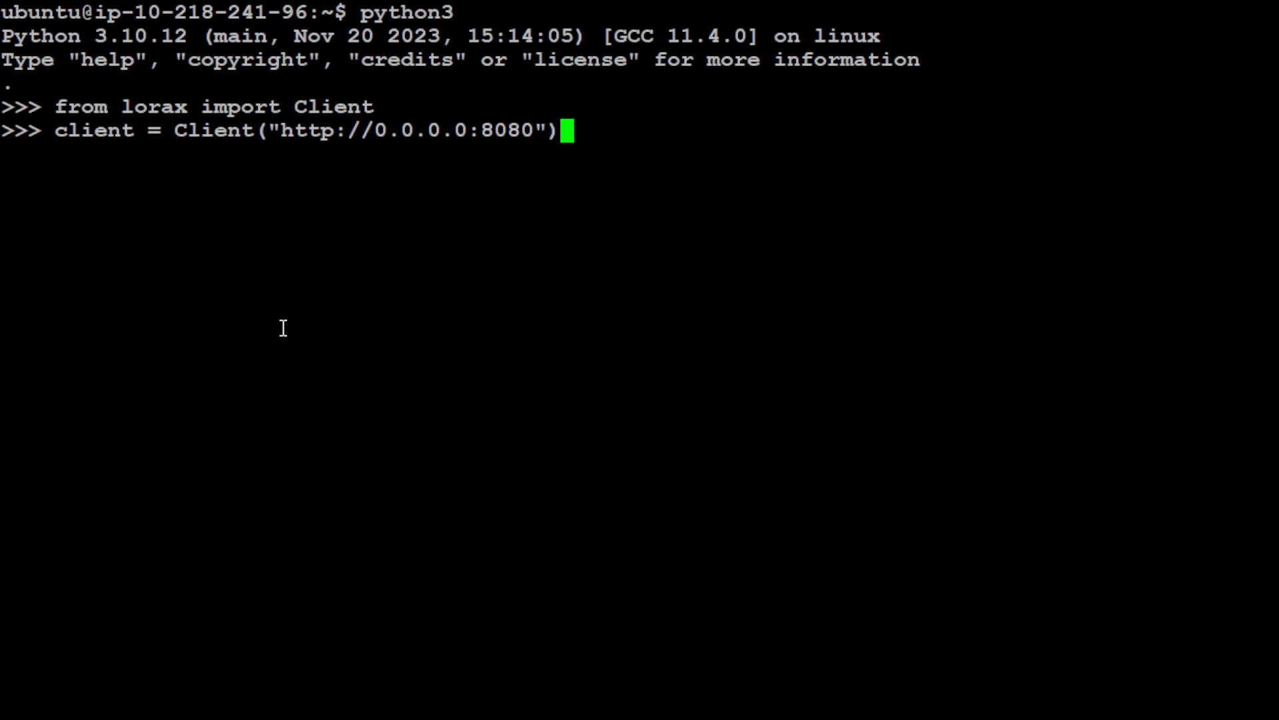
{"action": "key", "text": "Return"}
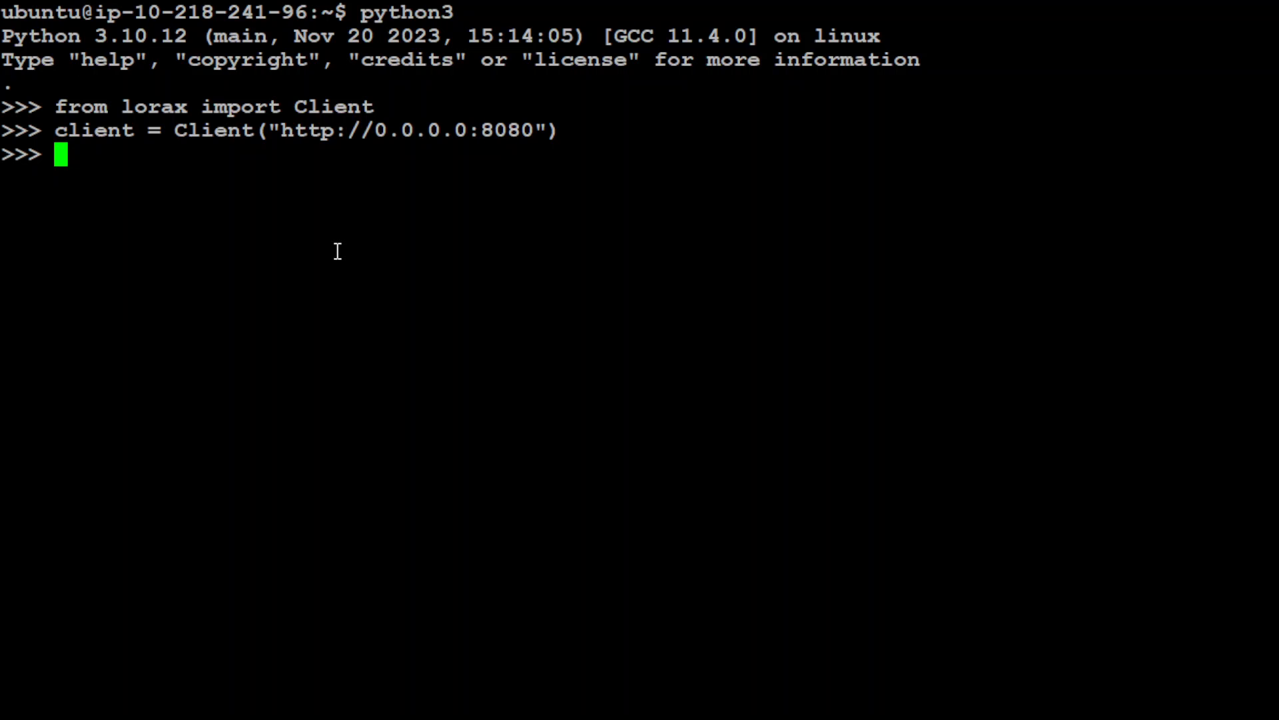
Define prompt = "[INST] What is capital of Australia?[/INST]"
{"action": "type", "text": "prompt = \"[INST]"}
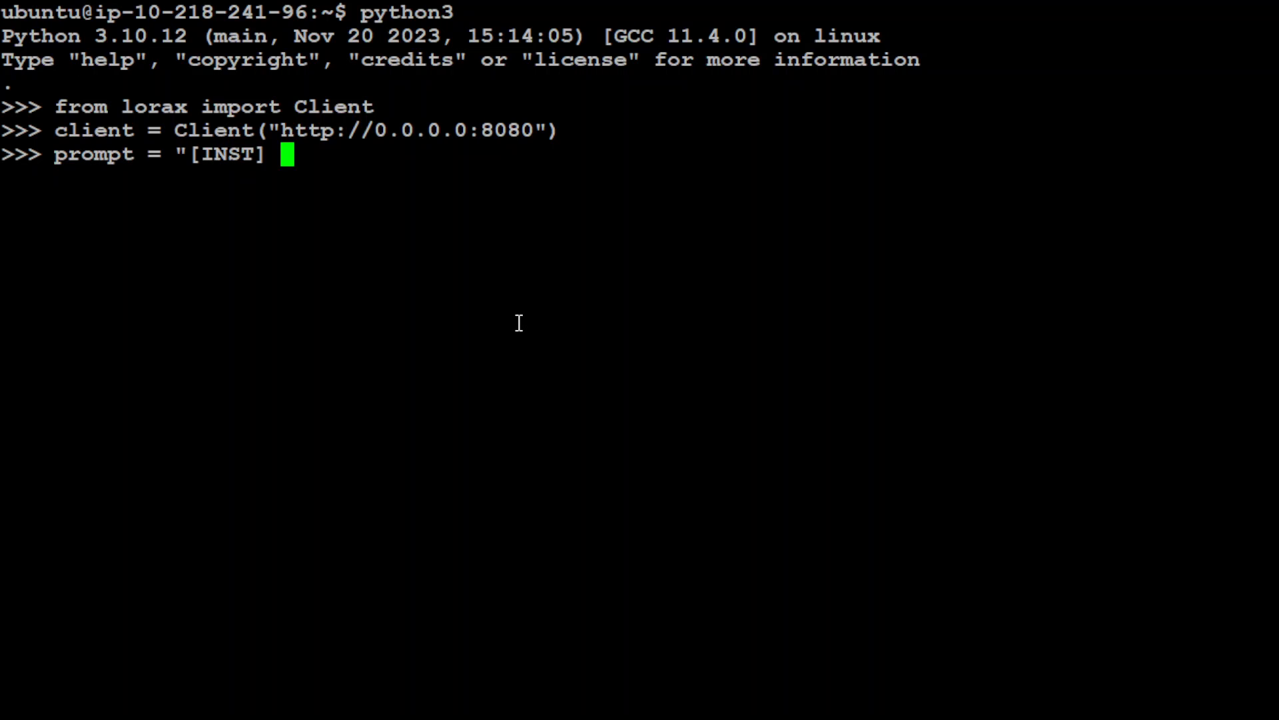
{"action": "type", "text": "W"}
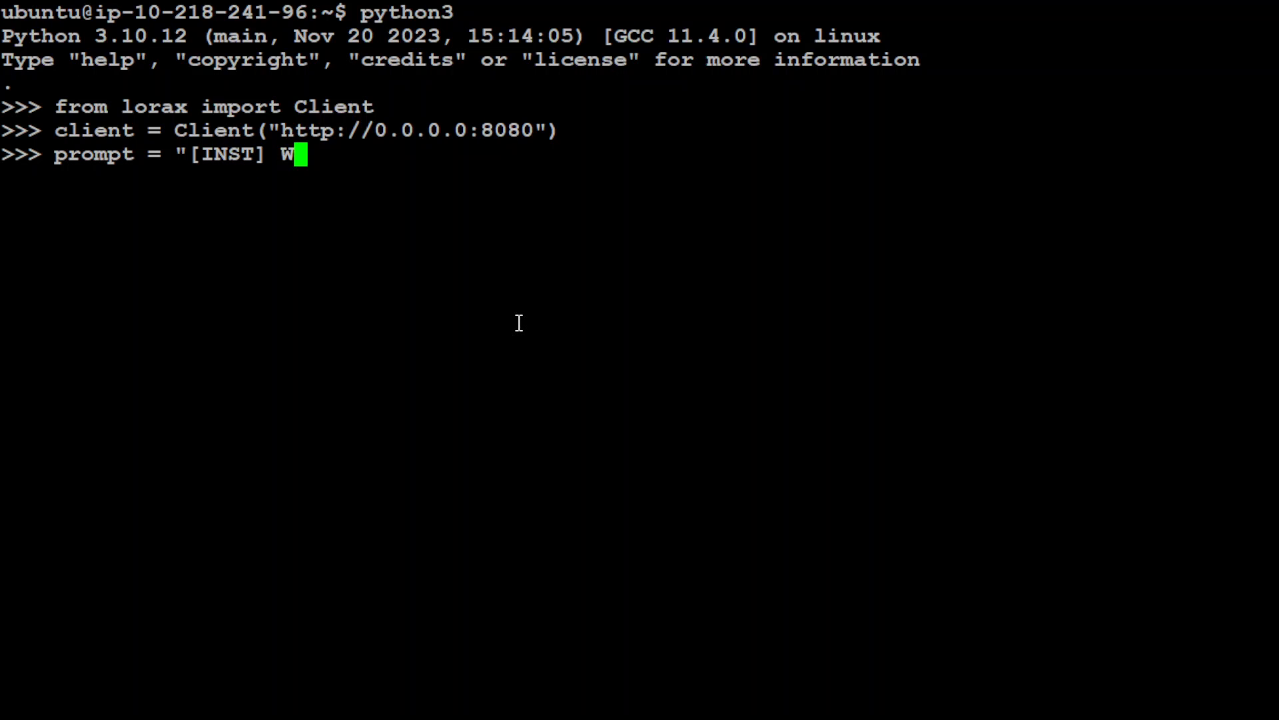
{"action": "type", "text": "hat is cap"}
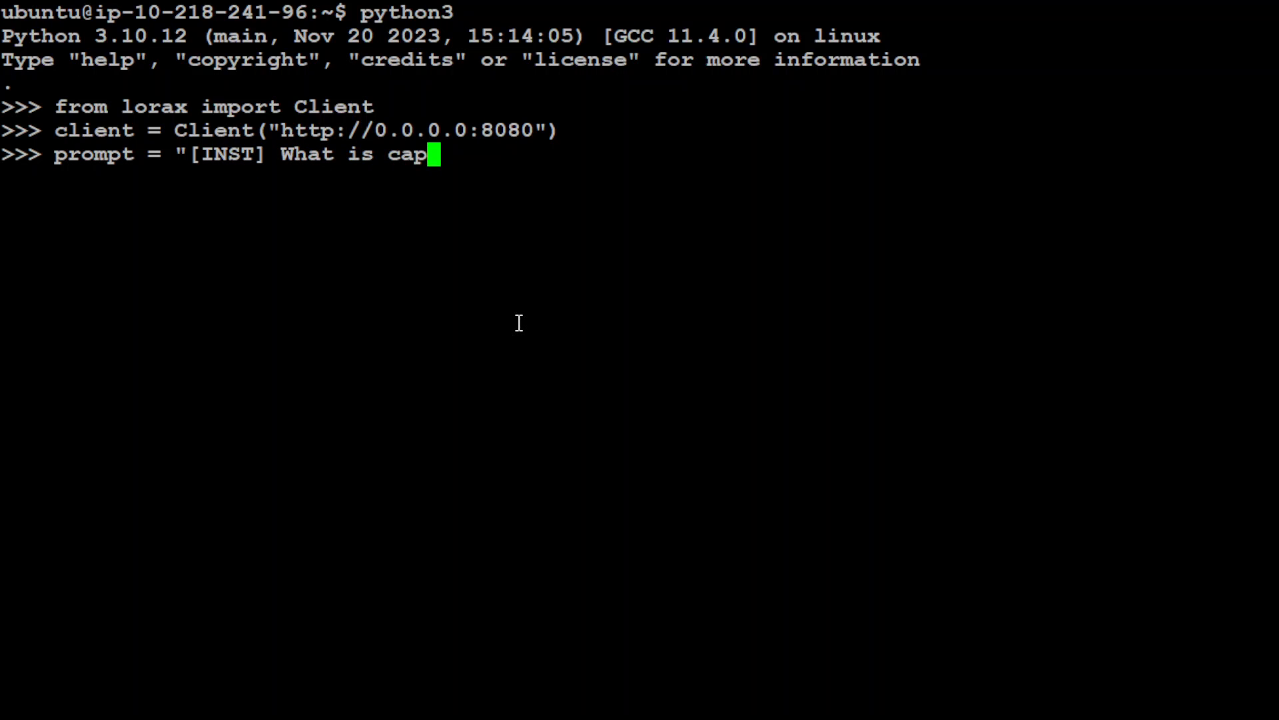
{"action": "type", "text": "ital of Austr"}
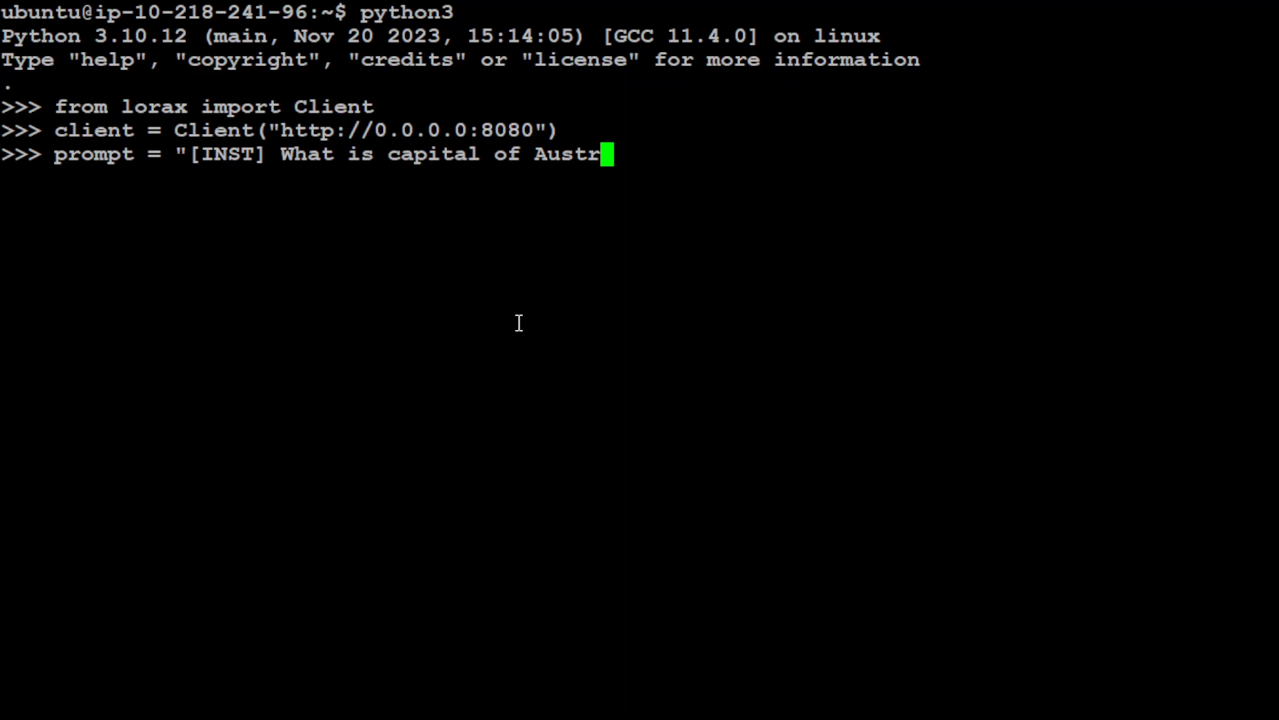
{"action": "type", "text": "alia"}
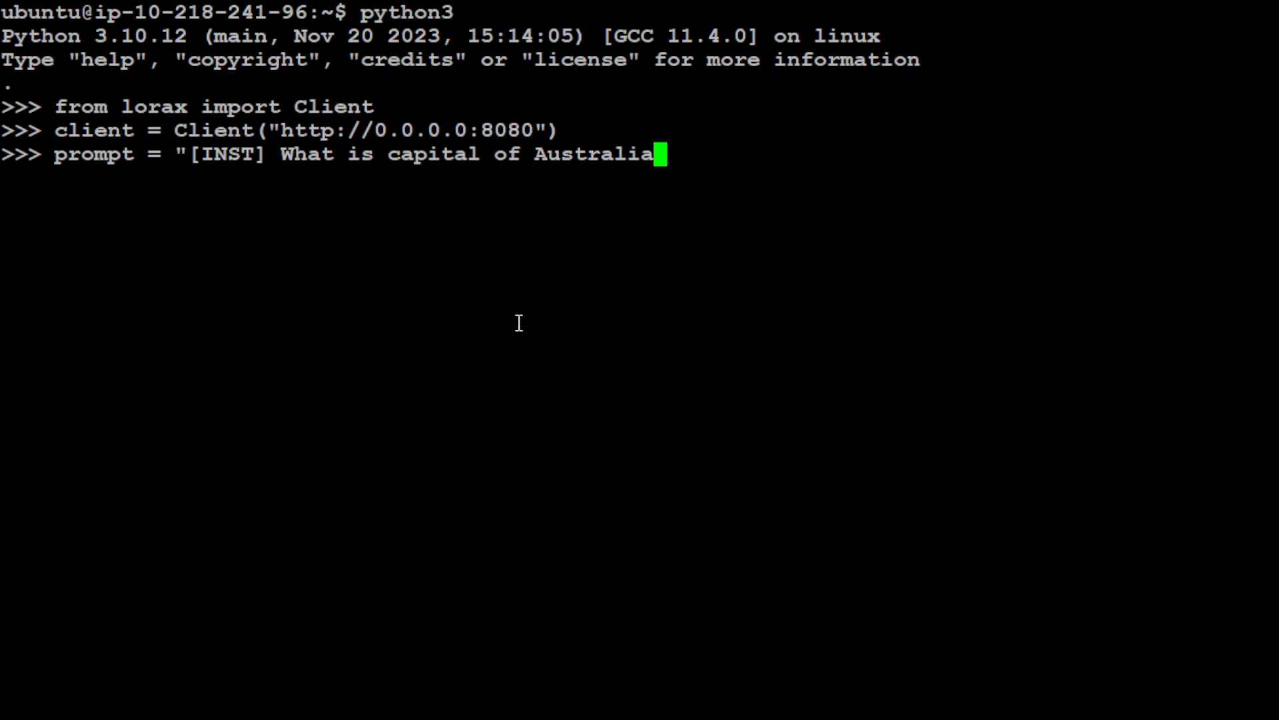
{"action": "type", "text": "?\""}
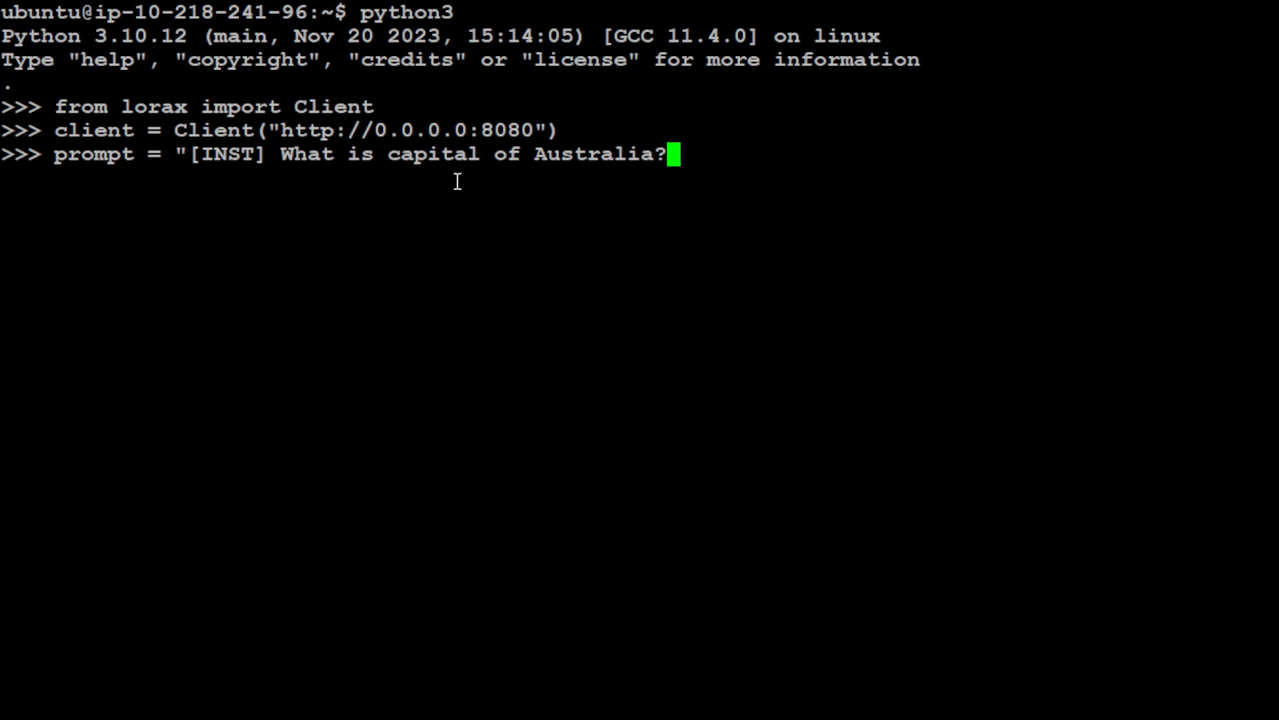
{"action": "type", "text": "[/INST]\""}
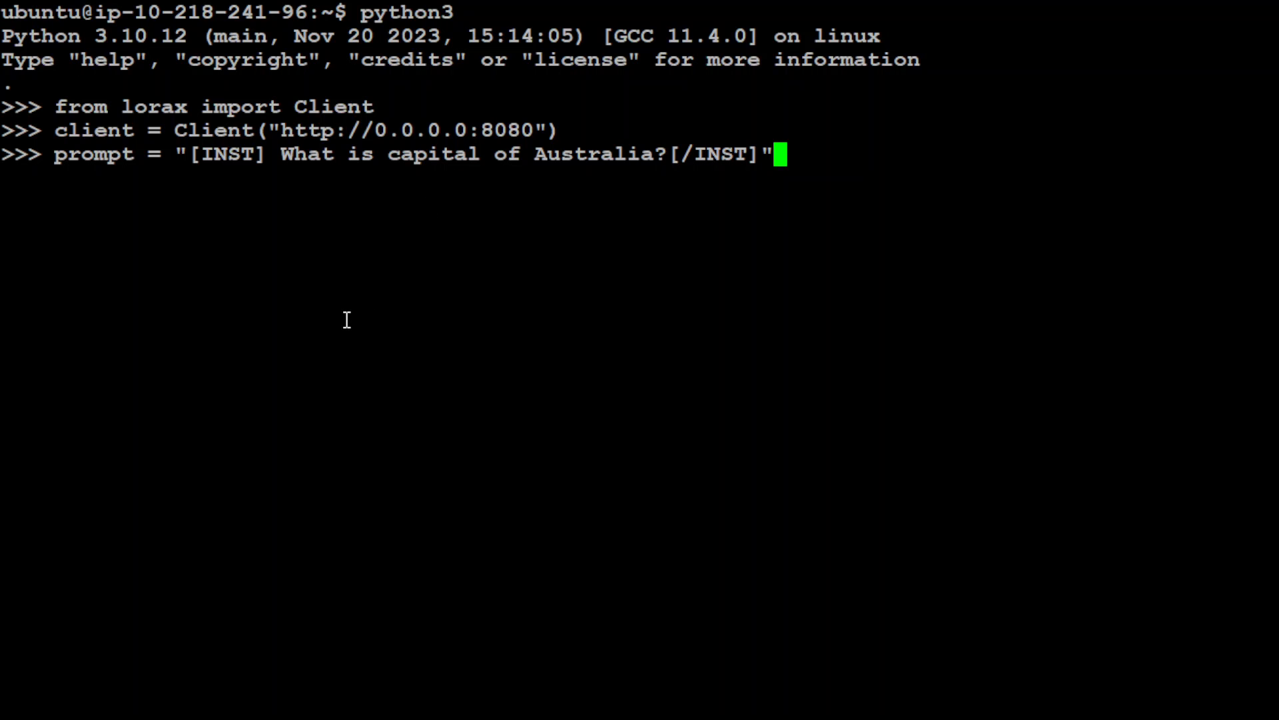
{"action": "key", "text": "Return"}
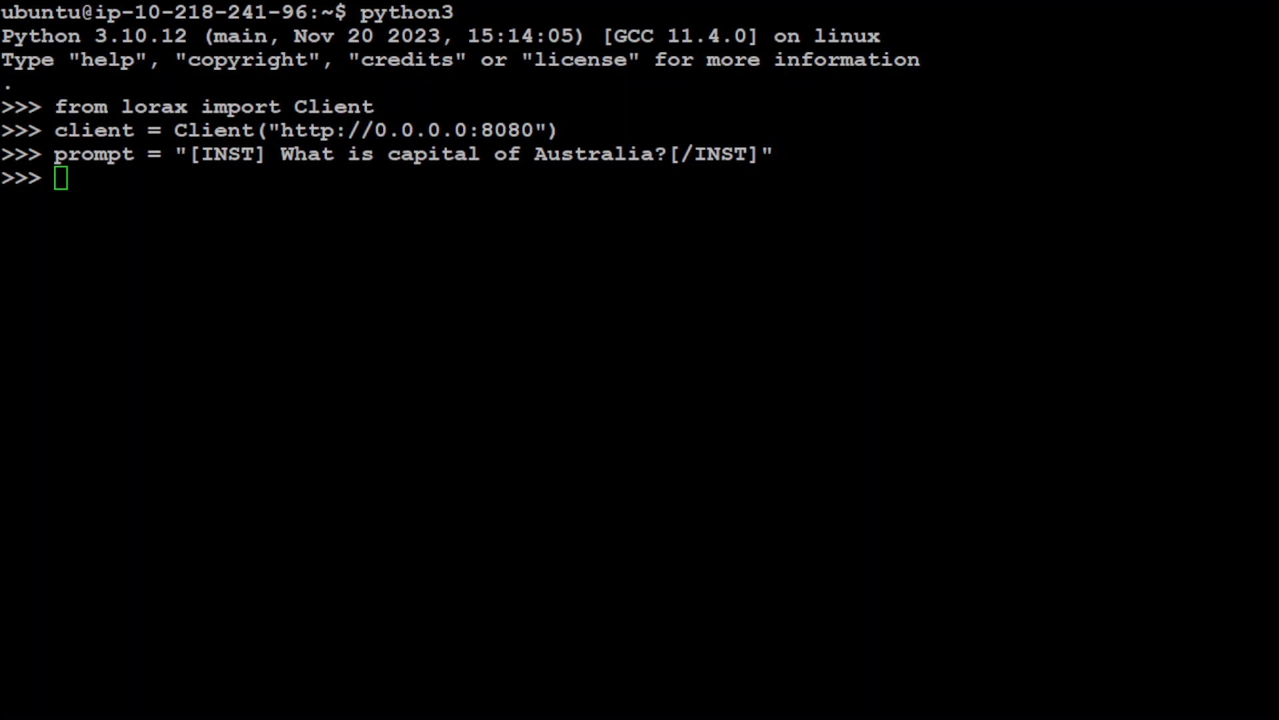
Enter print(client.generate(prompt, max_new_tokens=64).generated_text) without running it yet
{"action": "type", "text": "print(client.generate(prompt, max_new_tokens=64).generated_text)"}
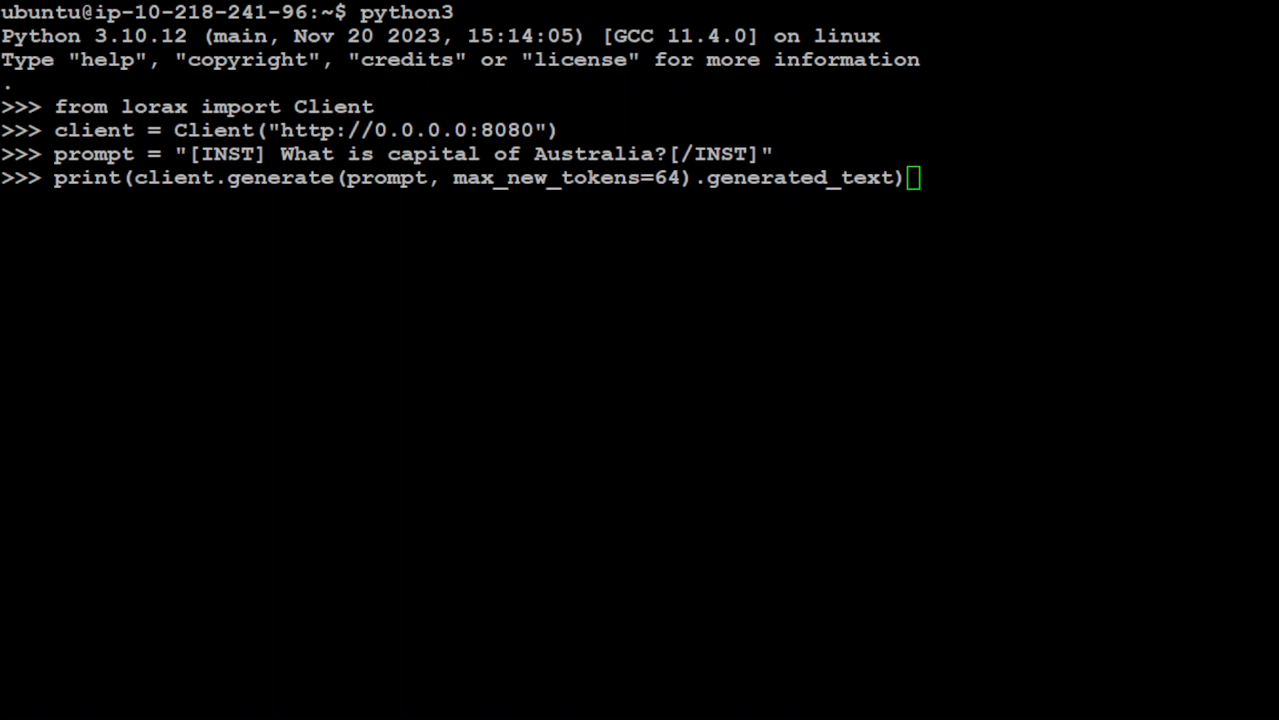
Run the generate call sending the Australia prompt to the base model with 64 max new tokens
{"action": "key", "text": "Return"}
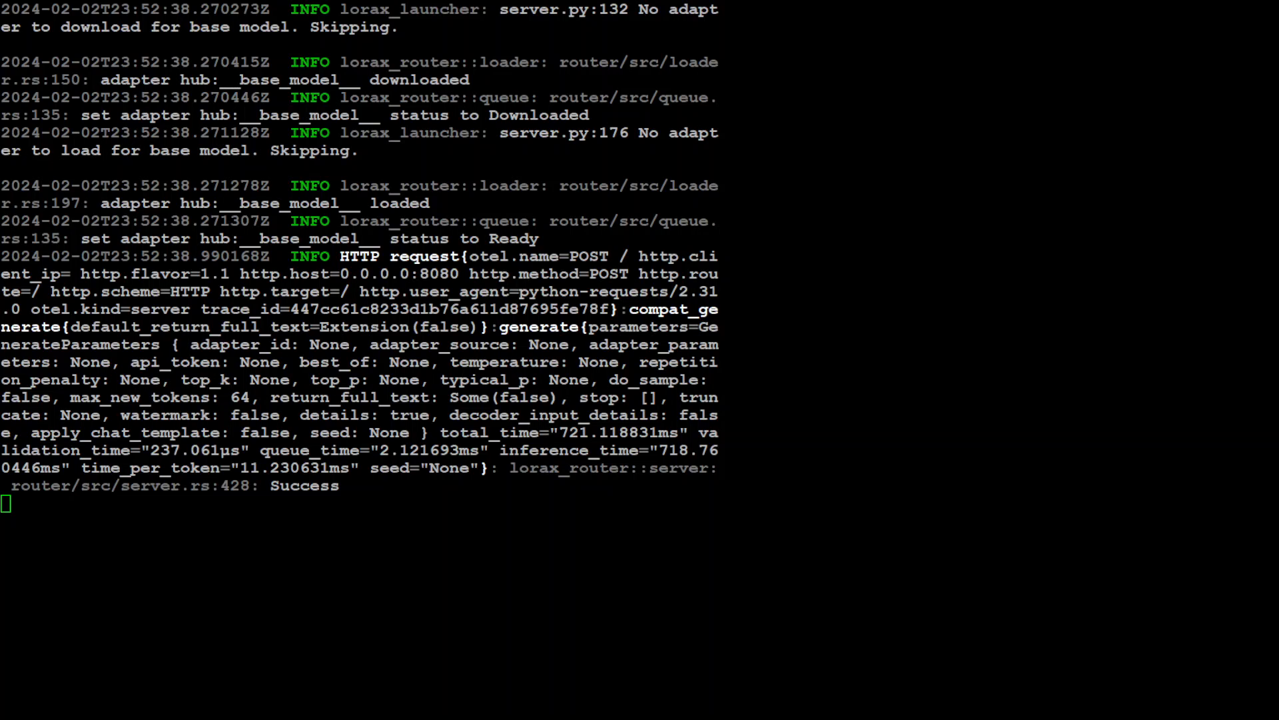
Return to the Python client session after the server logs the request as Success
{"action": "double_click", "coordinate": [343, 327]}
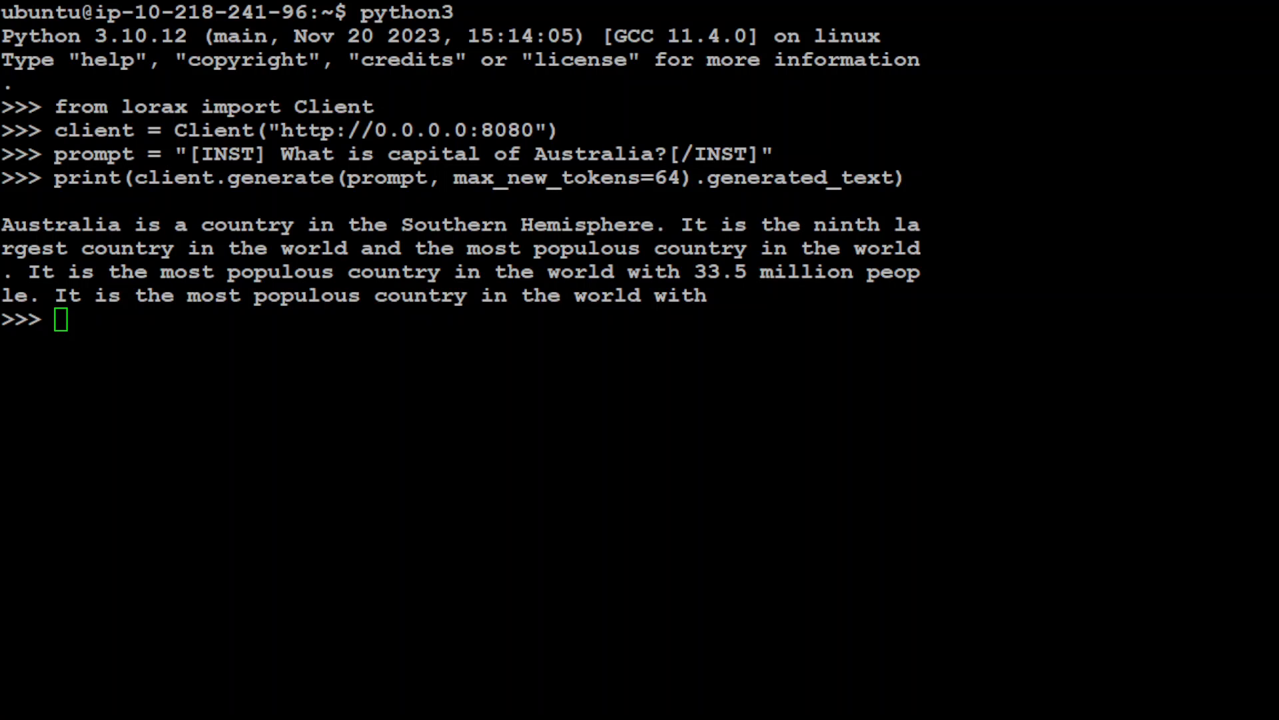
Set adapter_id = "abhipn/tinyllama-finetuned-qlora"
{"action": "type", "text": "adapter_id = \""}
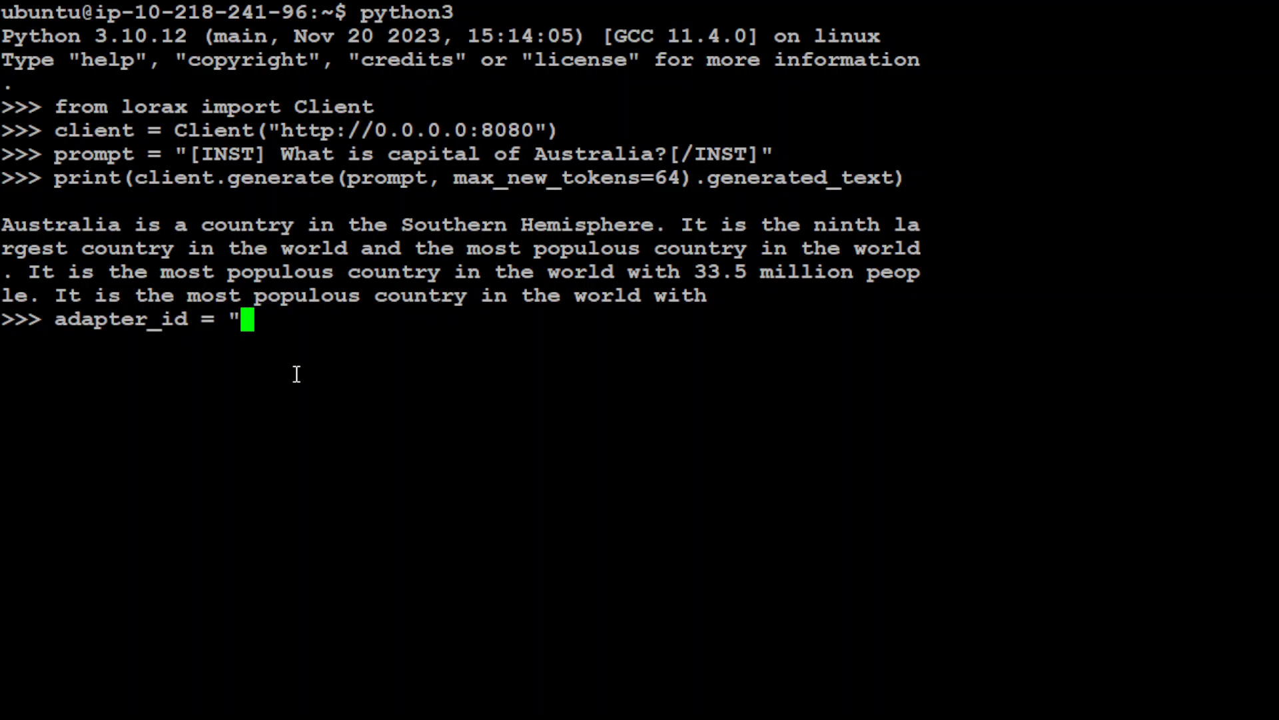
{"action": "mouse_move", "coordinate": [258, 418]}
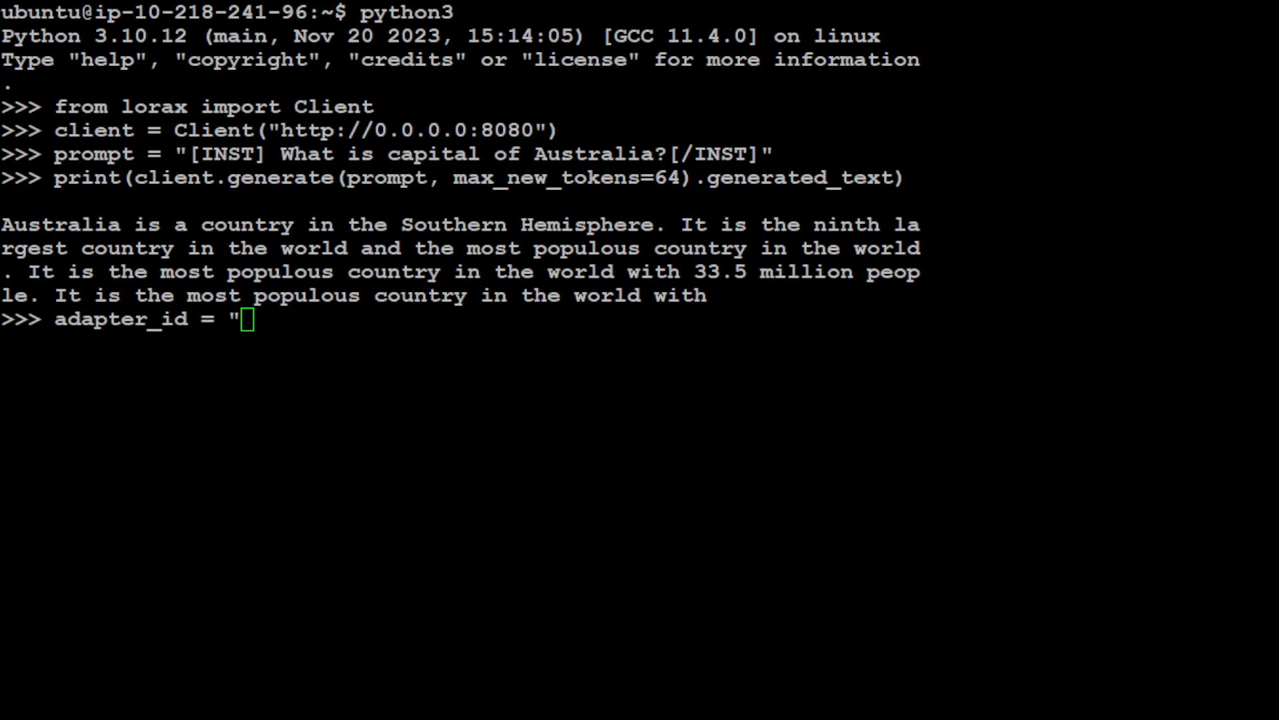
{"action": "type", "text": "abhipn/tinyllama-finetuned-qlora"}
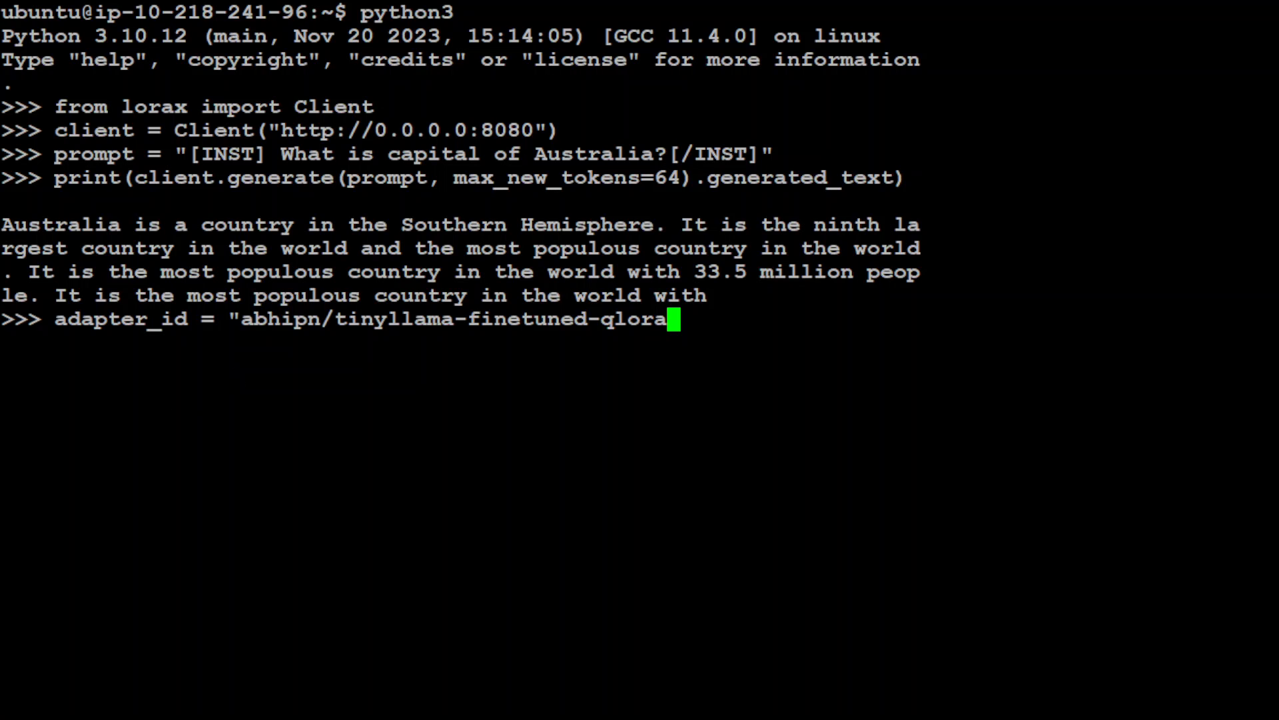
{"action": "mouse_move", "coordinate": [703, 484]}
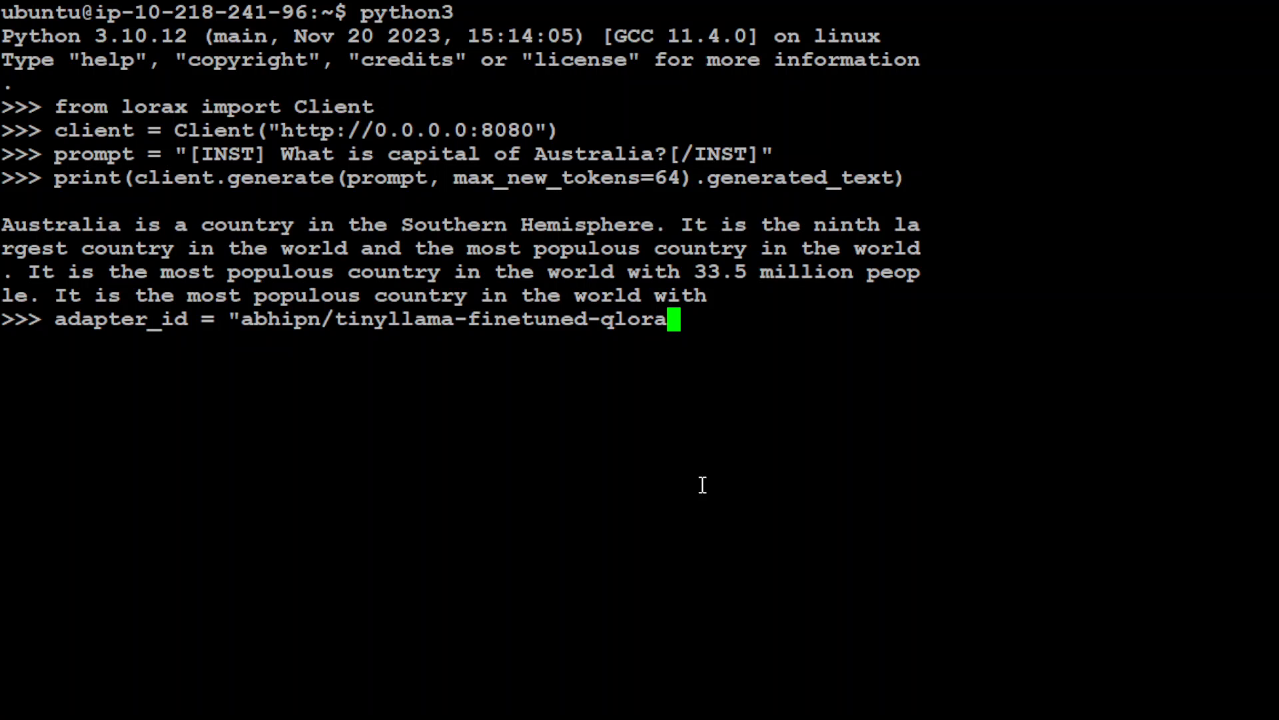
{"action": "mouse_move", "coordinate": [605, 478]}
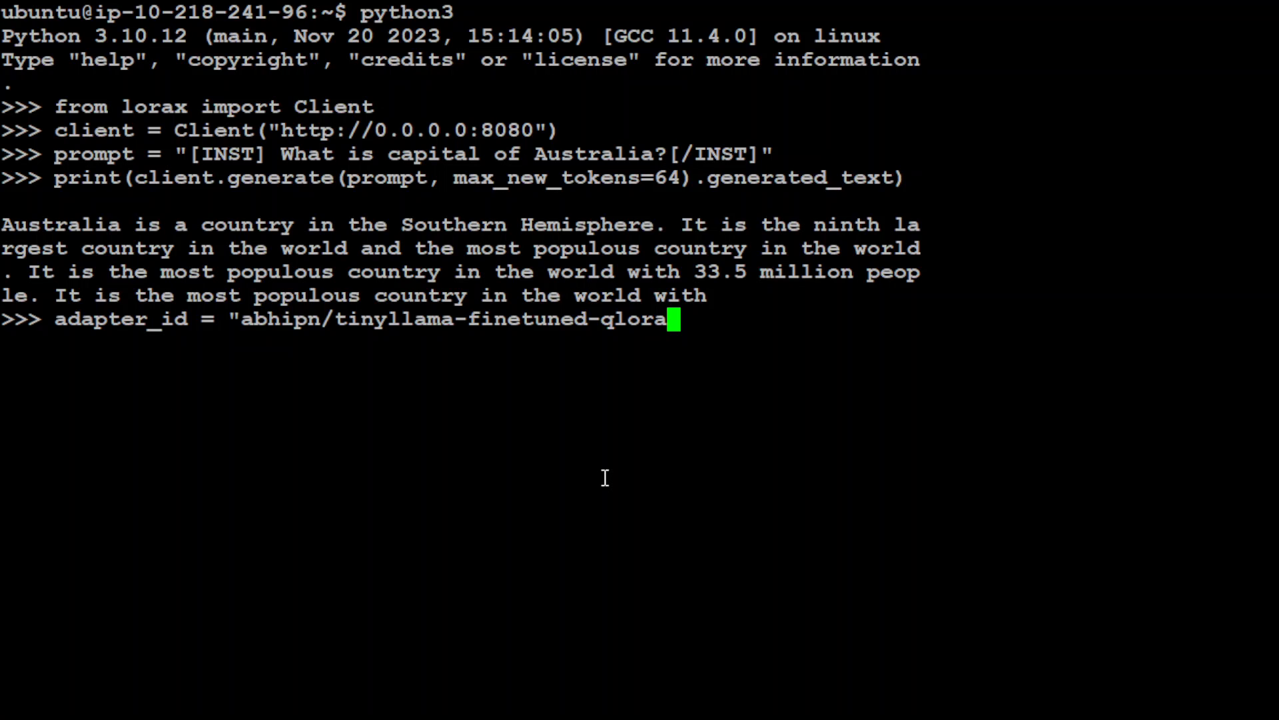
{"action": "type", "text": "\""}
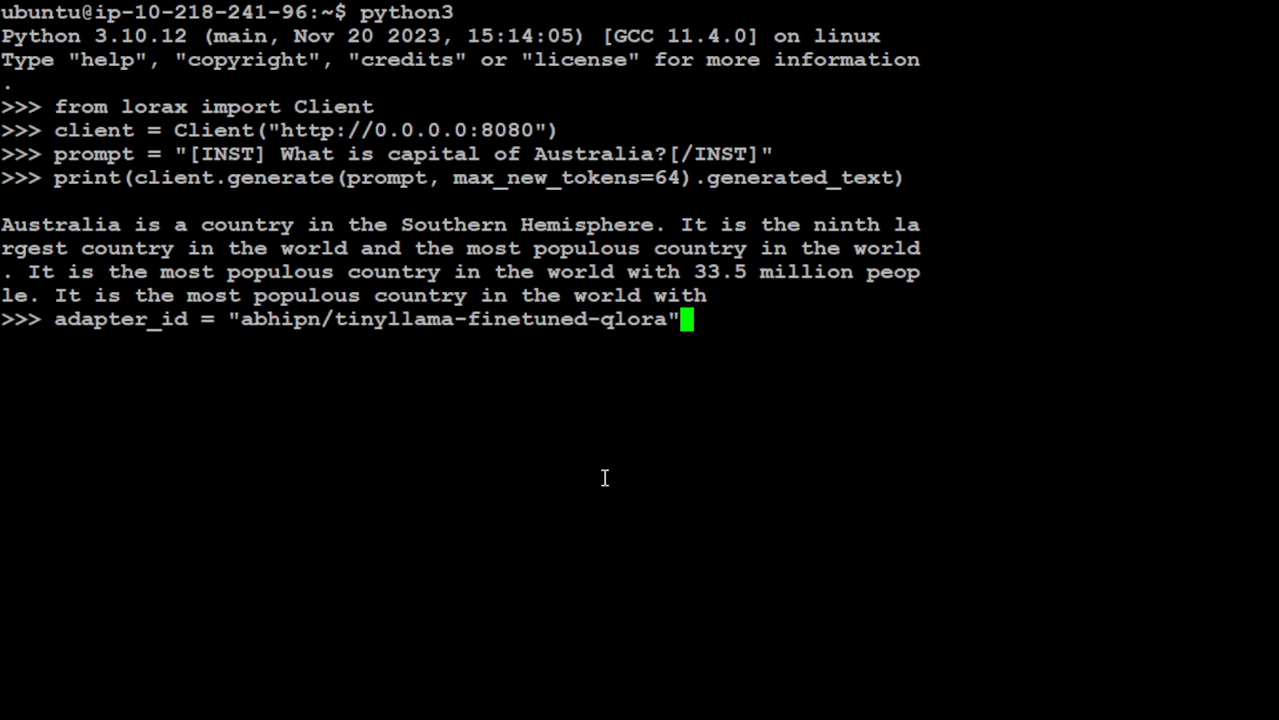
{"action": "key", "text": "Return"}
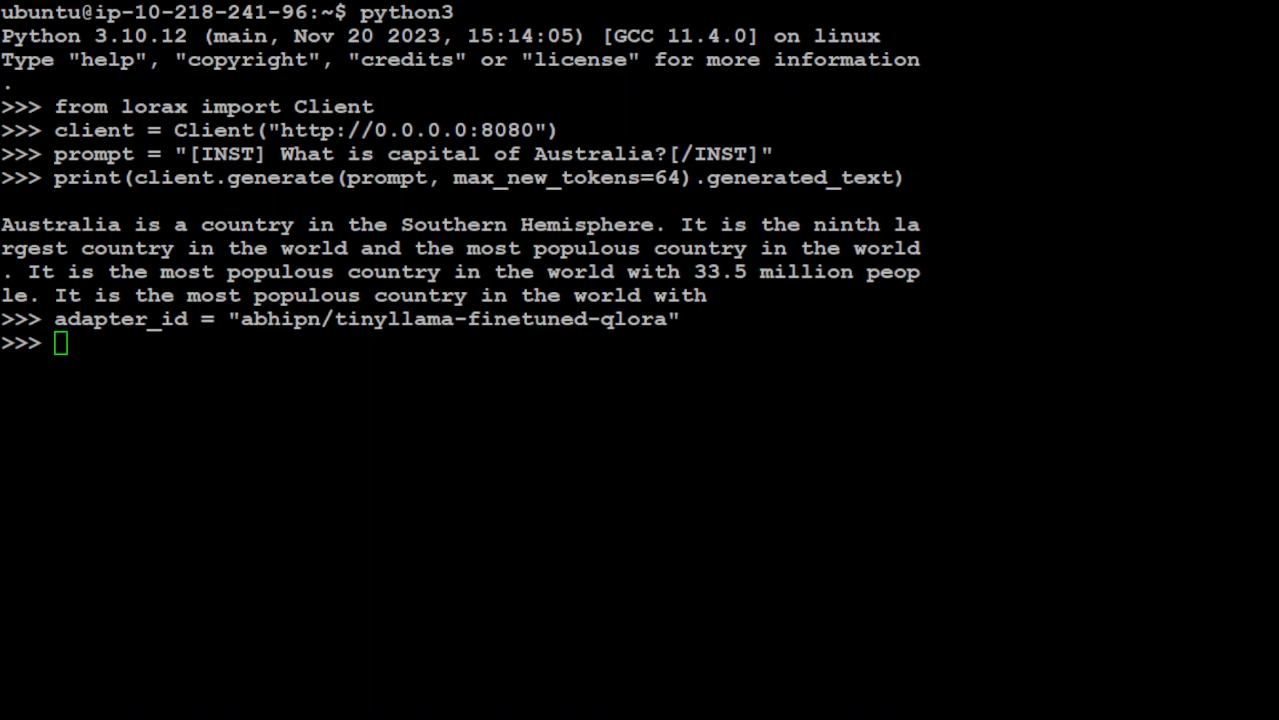
Generate the prompt's answer with max_new_tokens=64 using the fine-tuned adapter_id
{"action": "type", "text": "print(client.generate(prompt, max_new_tokens=64, adapter_id=adapter_id).generated_text)"}
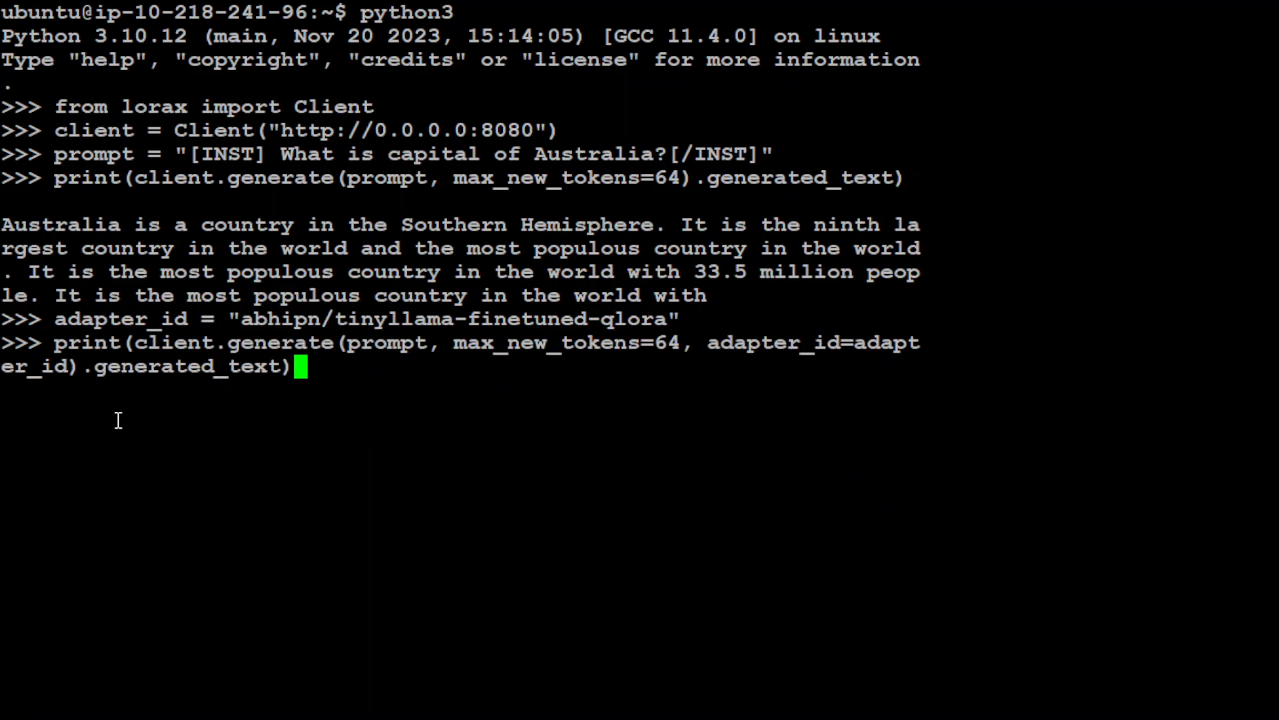
{"action": "mouse_move", "coordinate": [251, 401]}
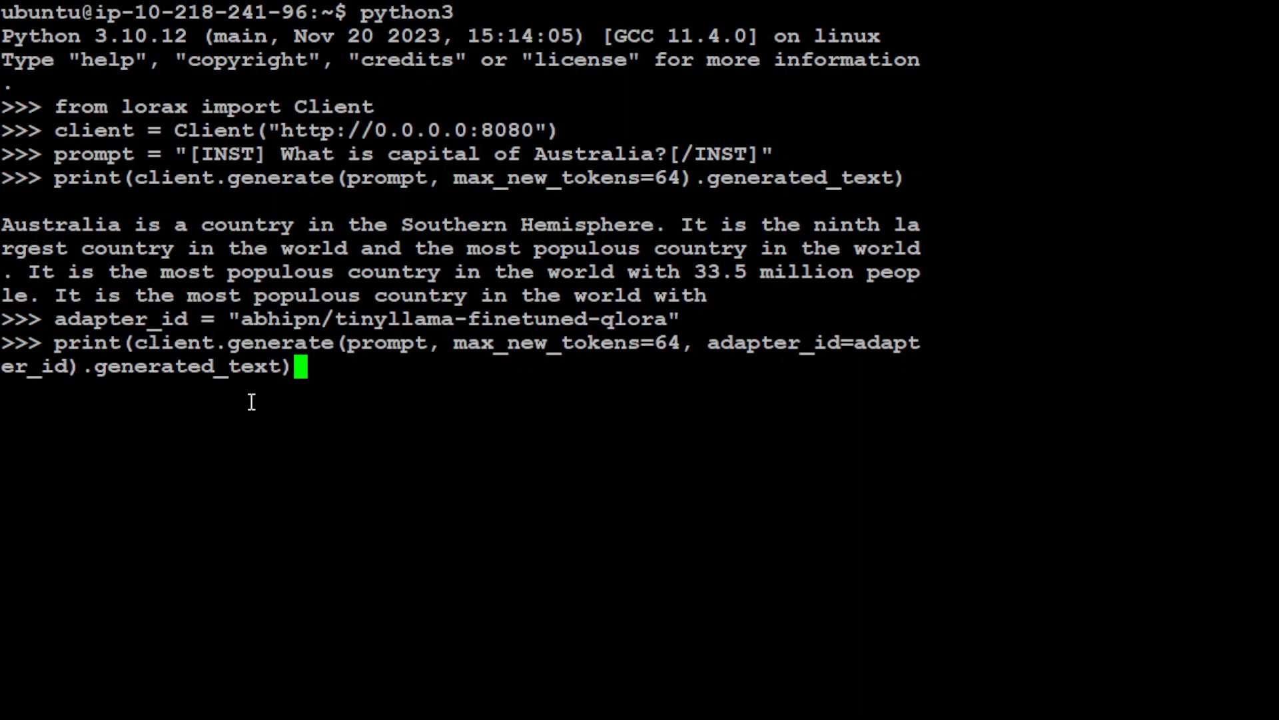
{"action": "mouse_move", "coordinate": [889, 352]}
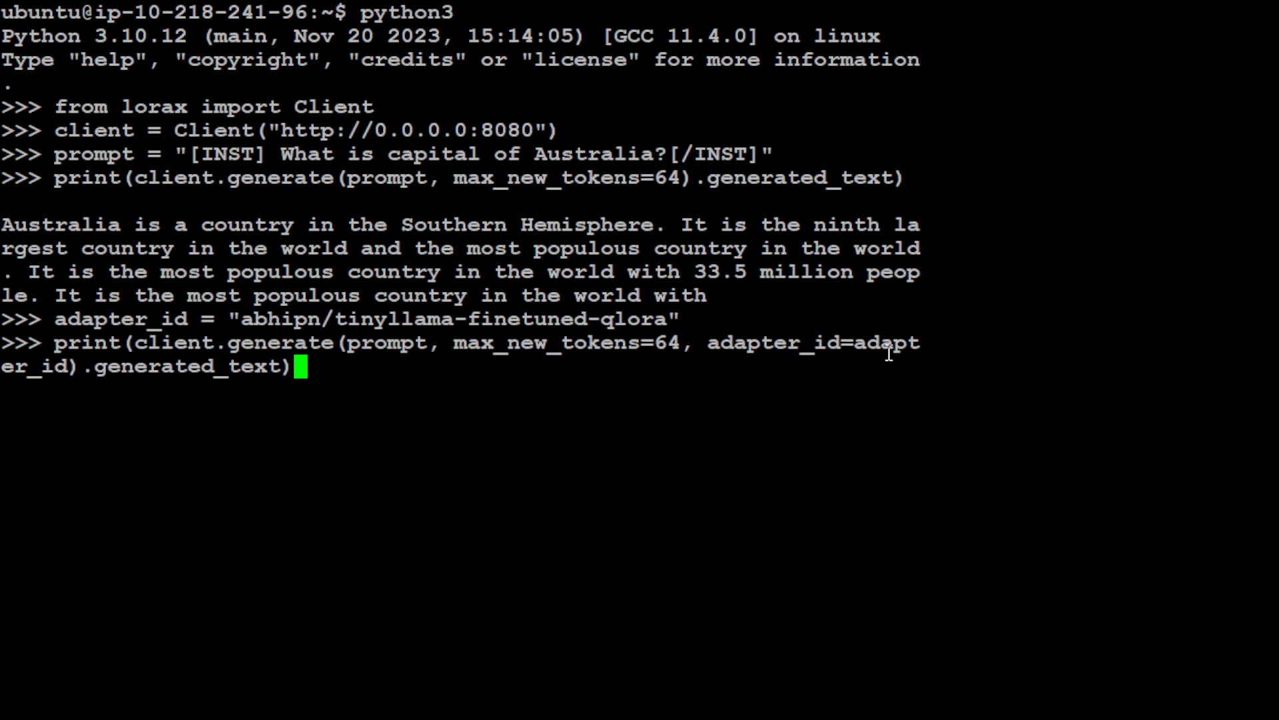
{"action": "mouse_move", "coordinate": [797, 393]}
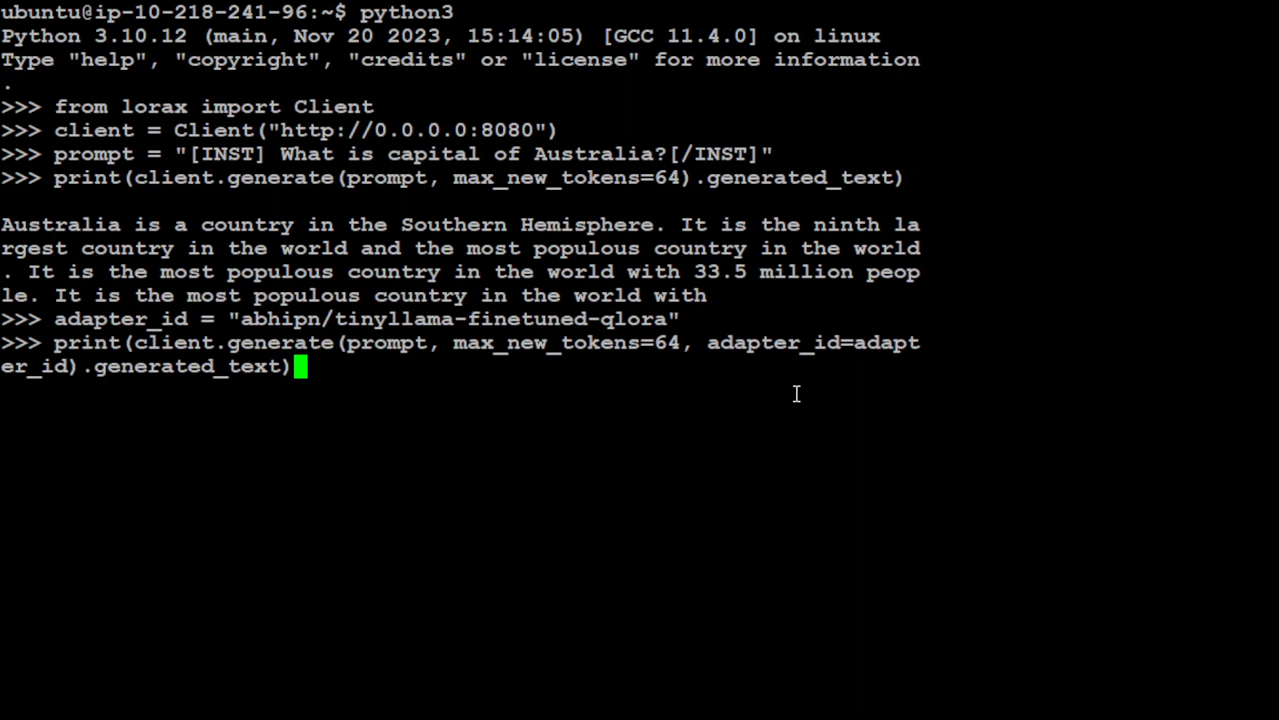
{"action": "key", "text": "Return"}
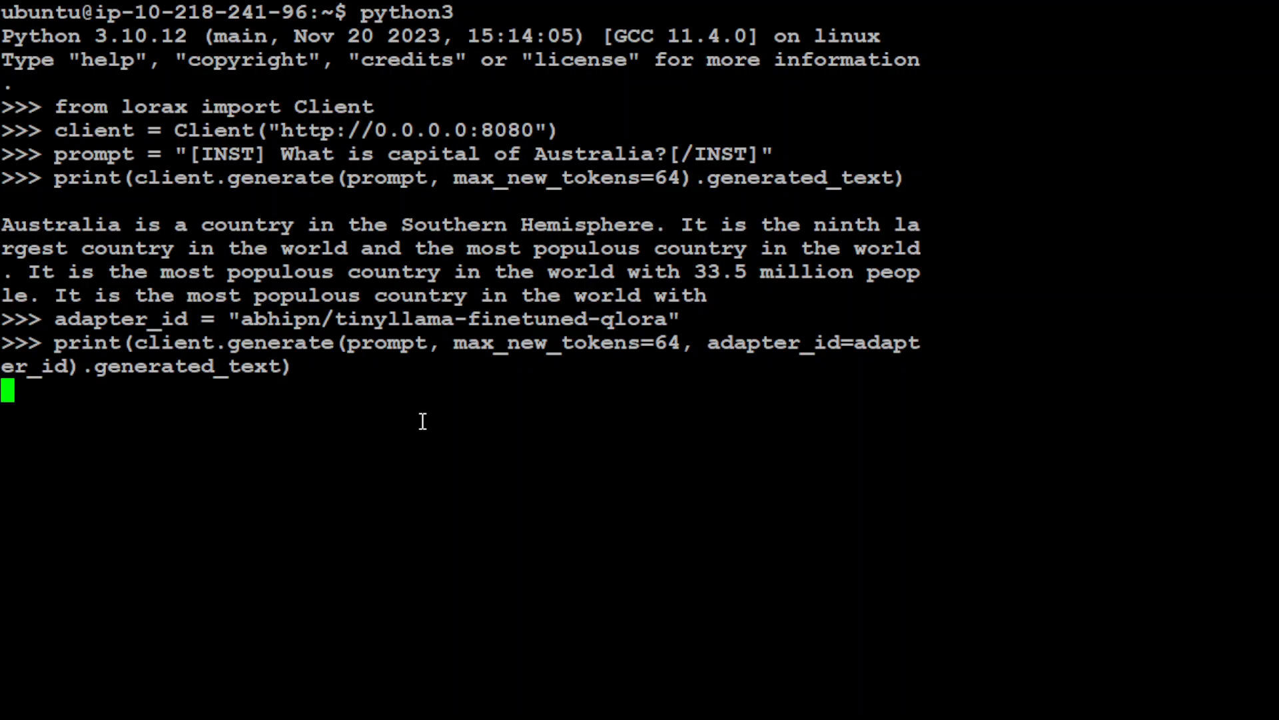
{"action": "mouse_move", "coordinate": [411, 423]}
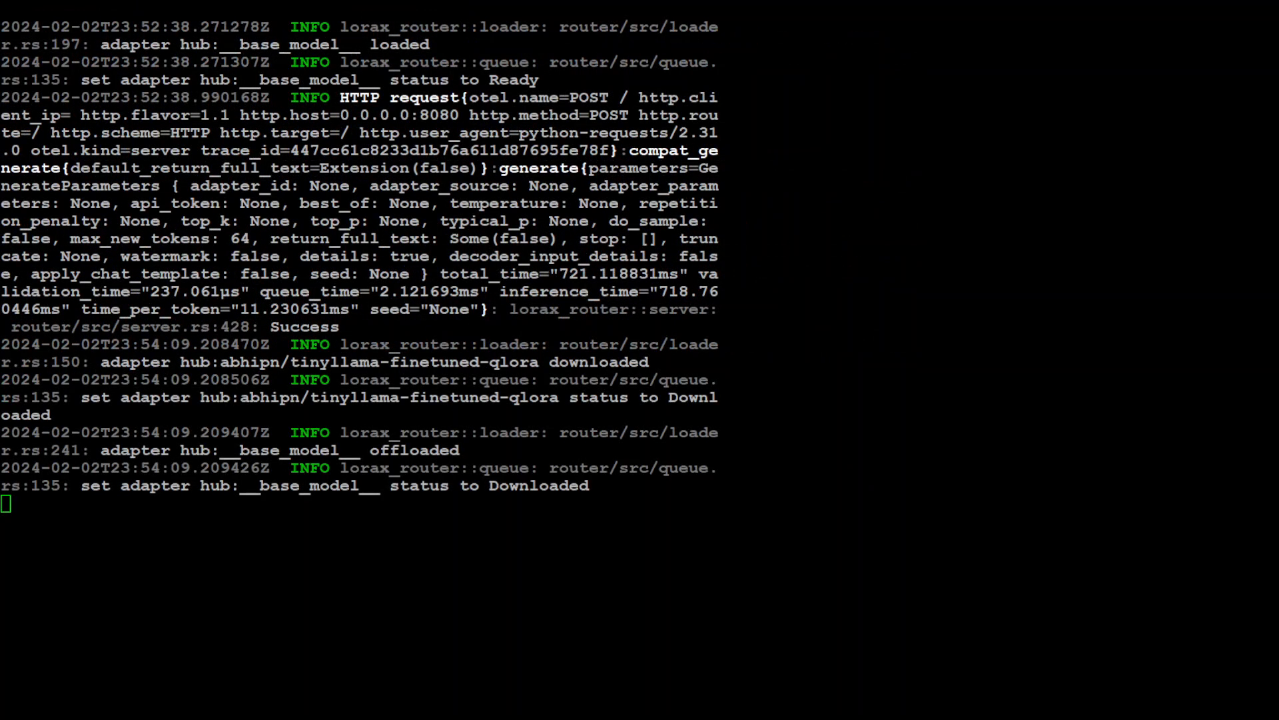
Scroll the server log through the abhipn adapter download and base model offload entries
{"action": "scroll", "scroll_direction": "down", "scroll_amount": 3}
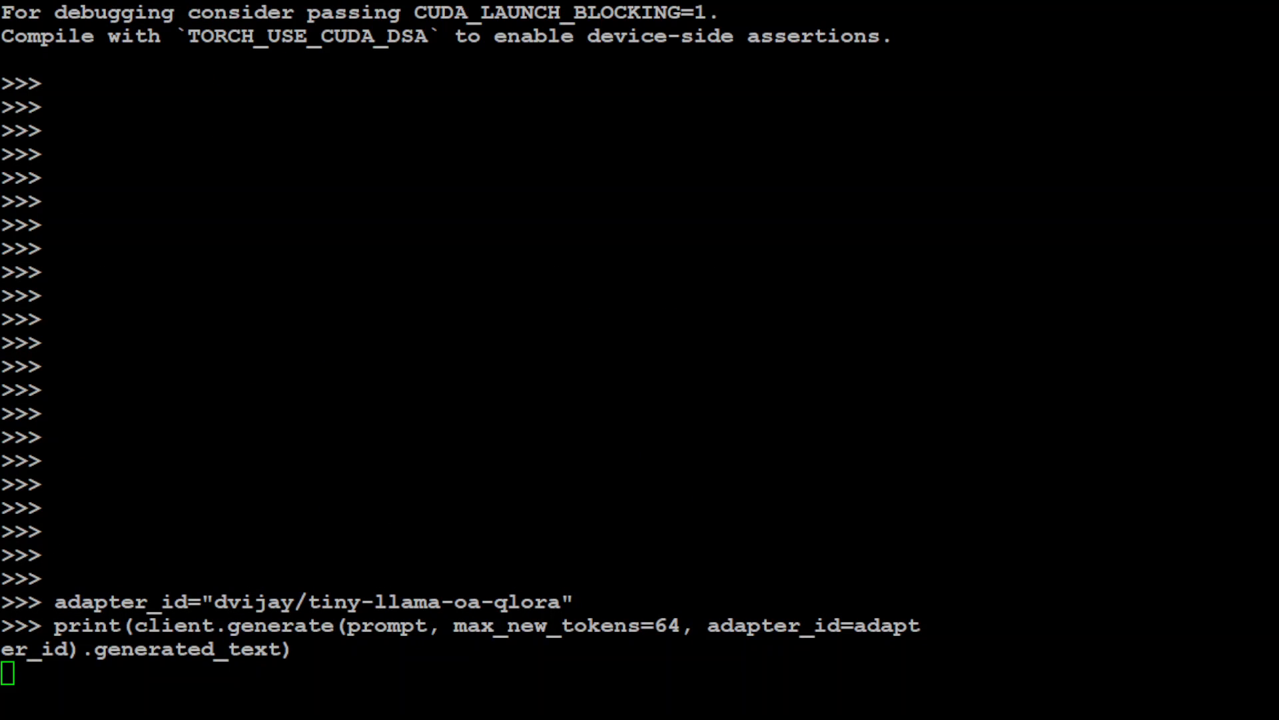
Run generate with the dvijay/tiny-llama-oa-qlora adapter, hitting the no suitable kernel GenerationError
{"action": "key", "text": "Return"}
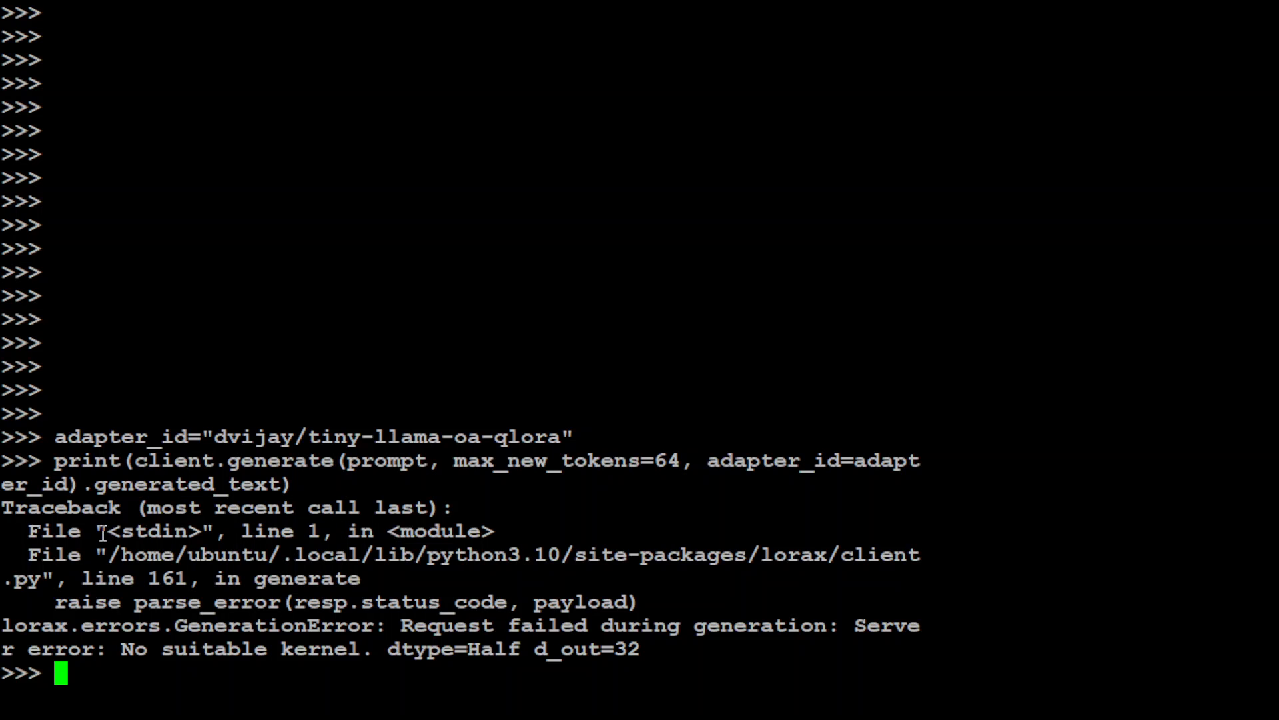
{"action": "mouse_move", "coordinate": [155, 475]}
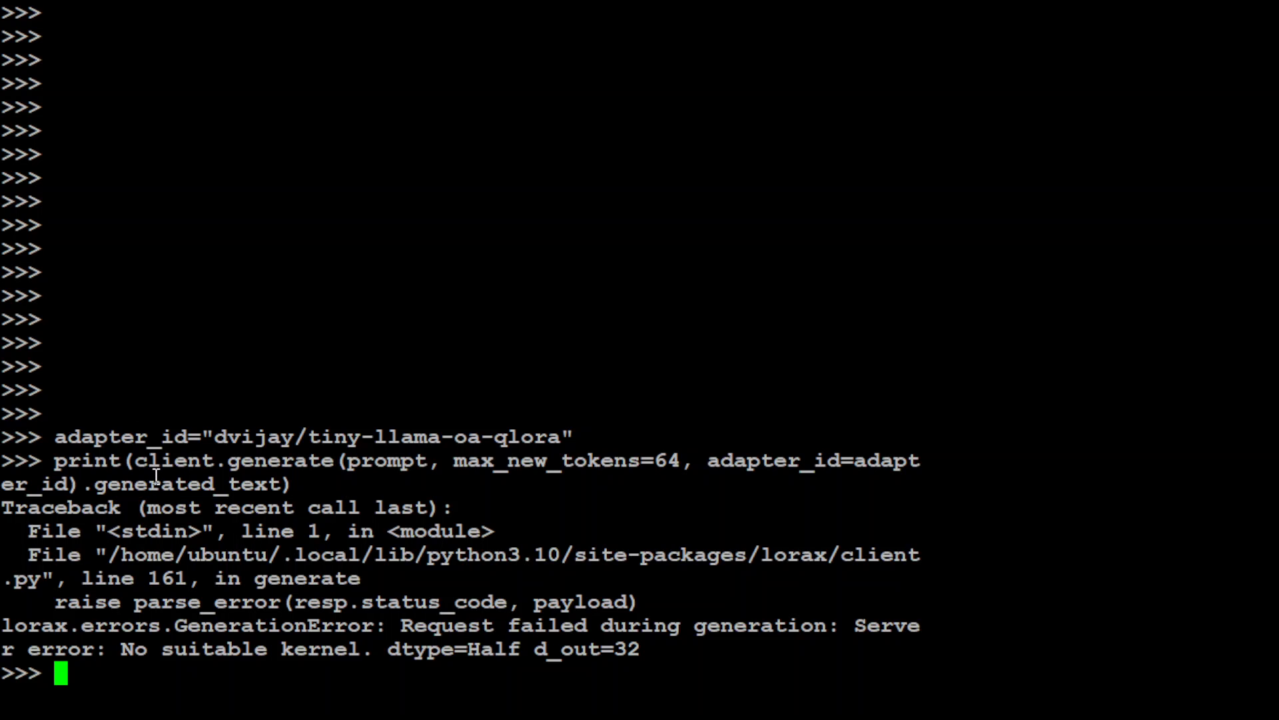